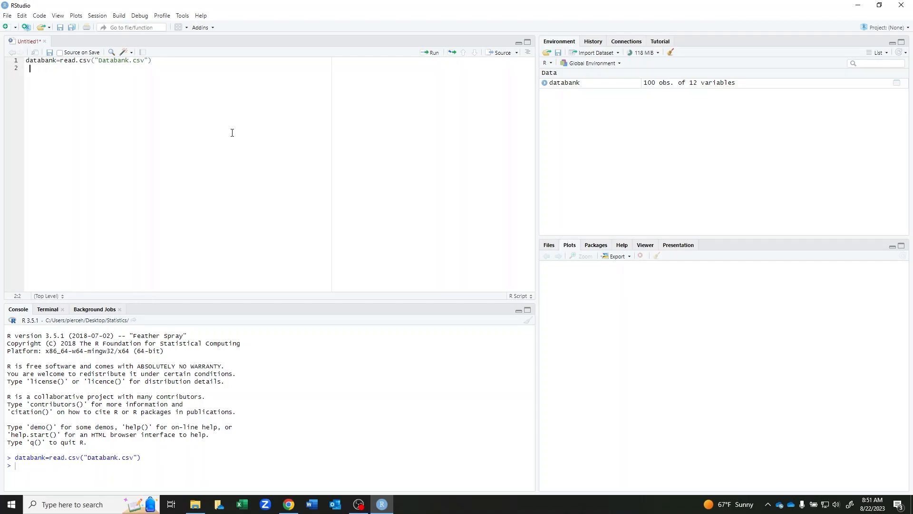
Write plot(databank$WEIGHT, databank$SYSTOLIC) on line 3 of the script.
{"action": "type", "text": "plot("}
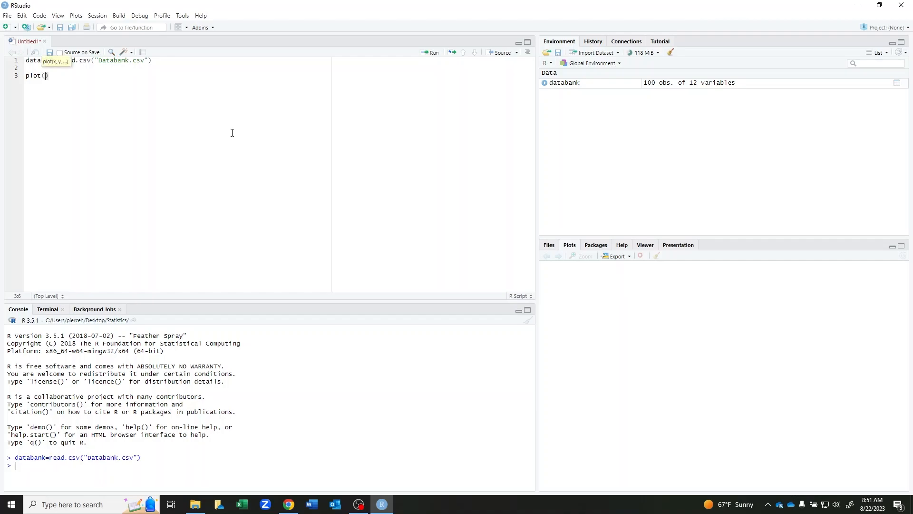
{"action": "type", "text": "databa"}
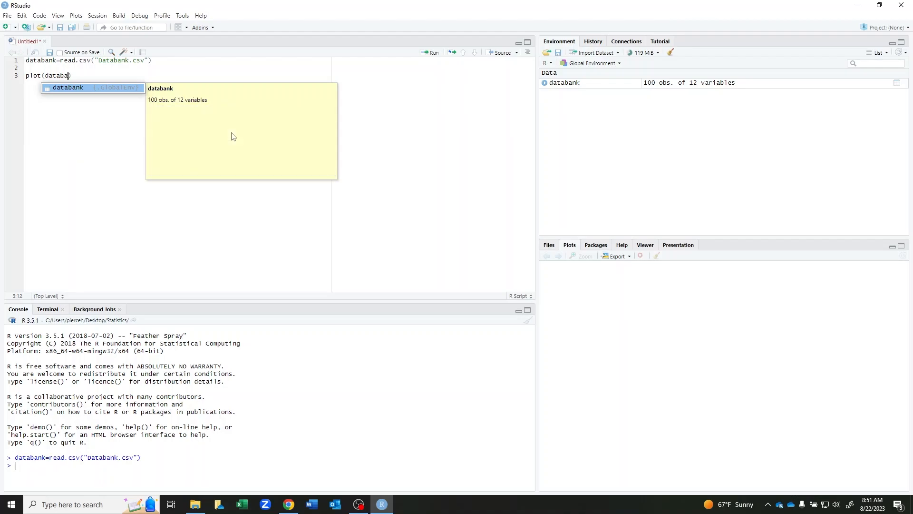
{"action": "type", "text": "$"}
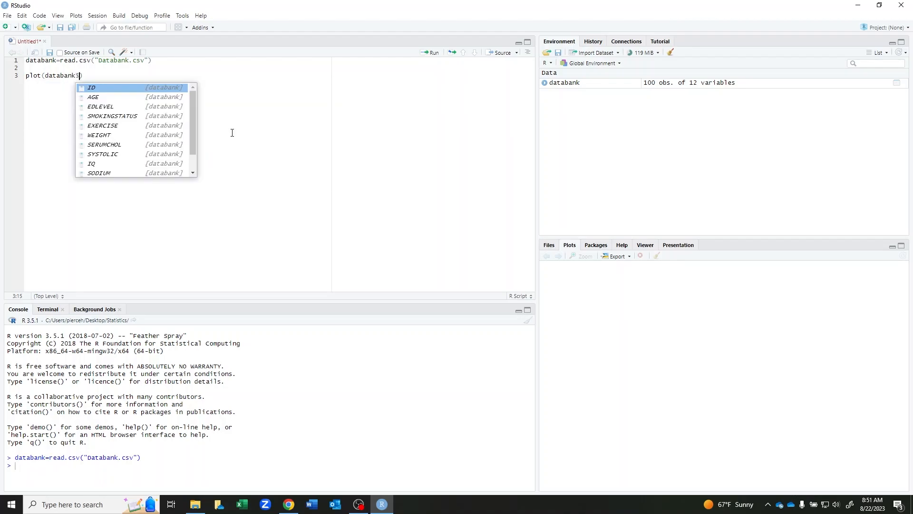
{"action": "mouse_move", "coordinate": [91, 88]}
{"action": "type", "text": "WEIGHT"}
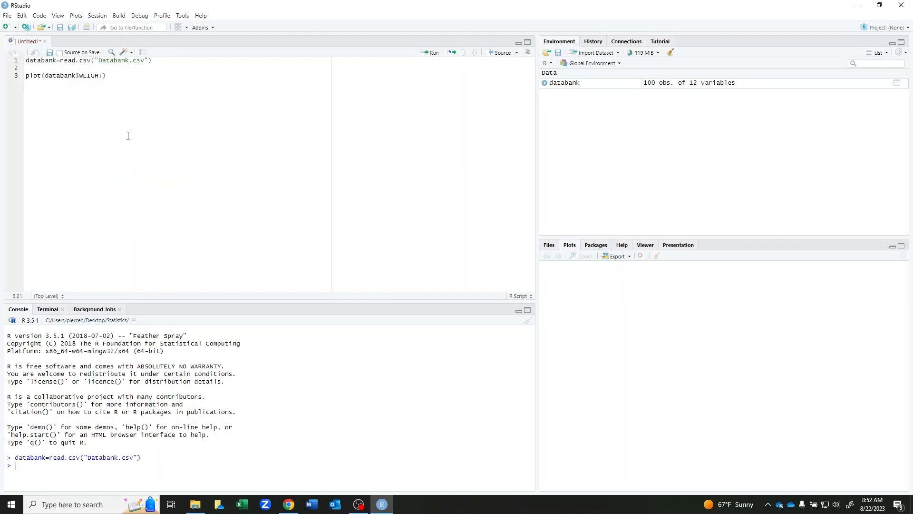
{"action": "type", "text": ", da"}
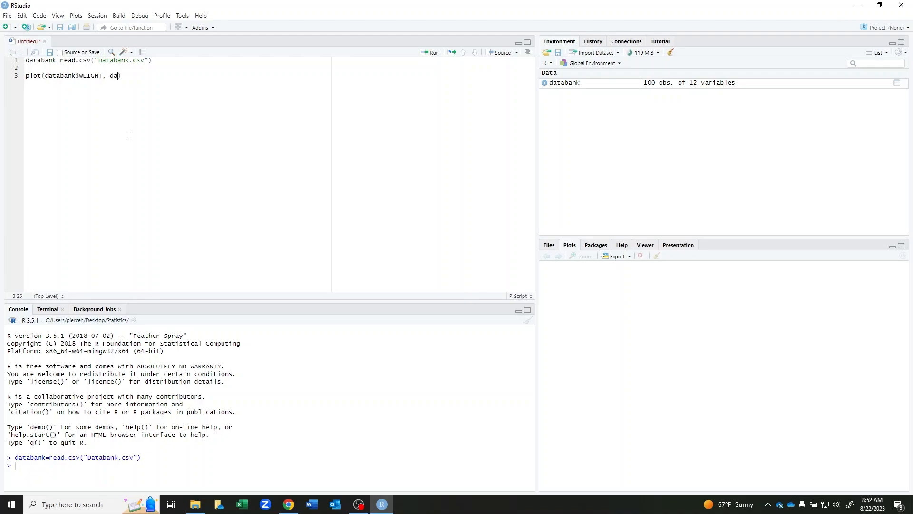
{"action": "type", "text": "tabank"}
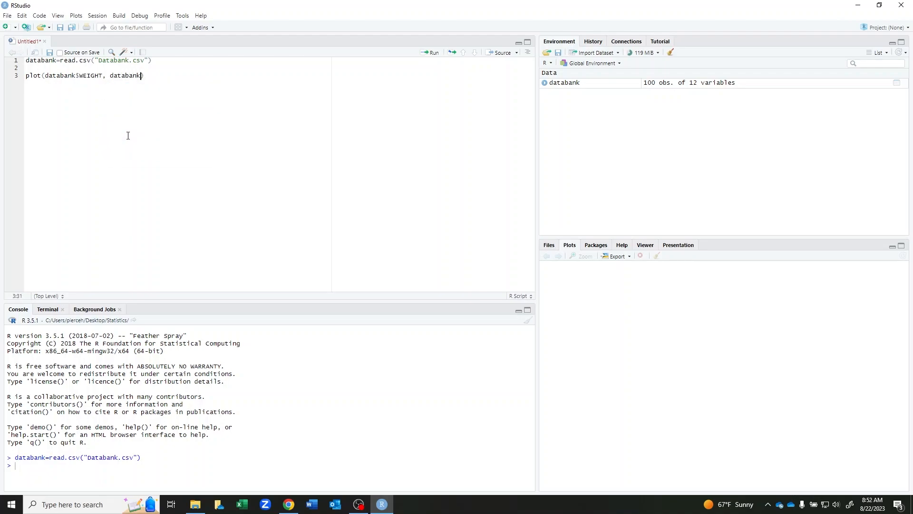
{"action": "type", "text": "$"}
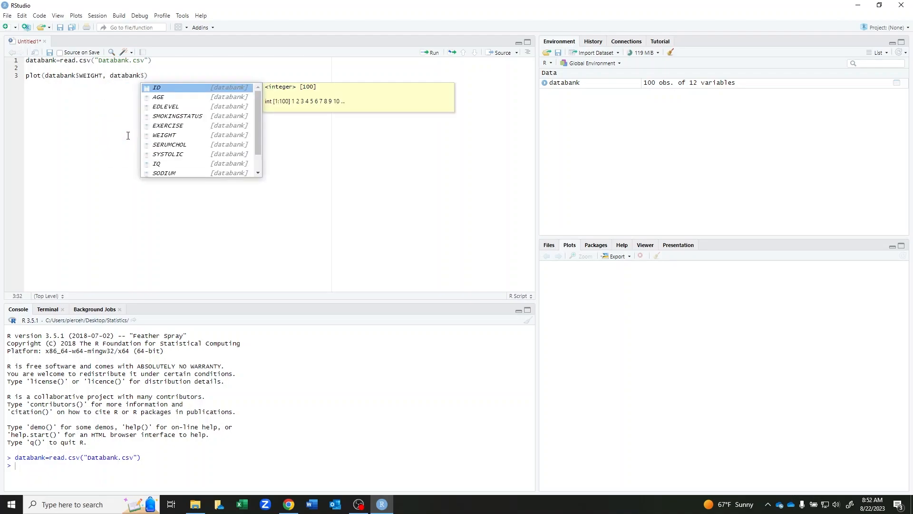
{"action": "type", "text": "SYSTOLIC"}
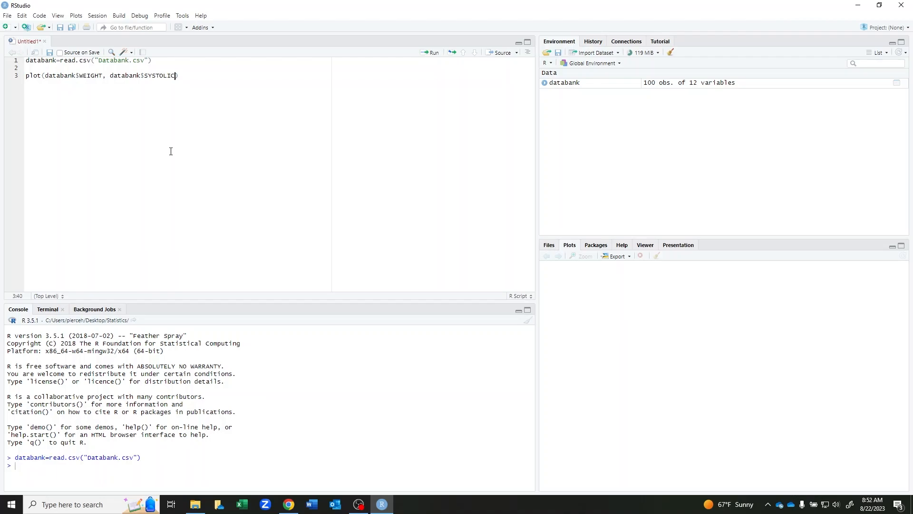
{"action": "mouse_move", "coordinate": [343, 80]}
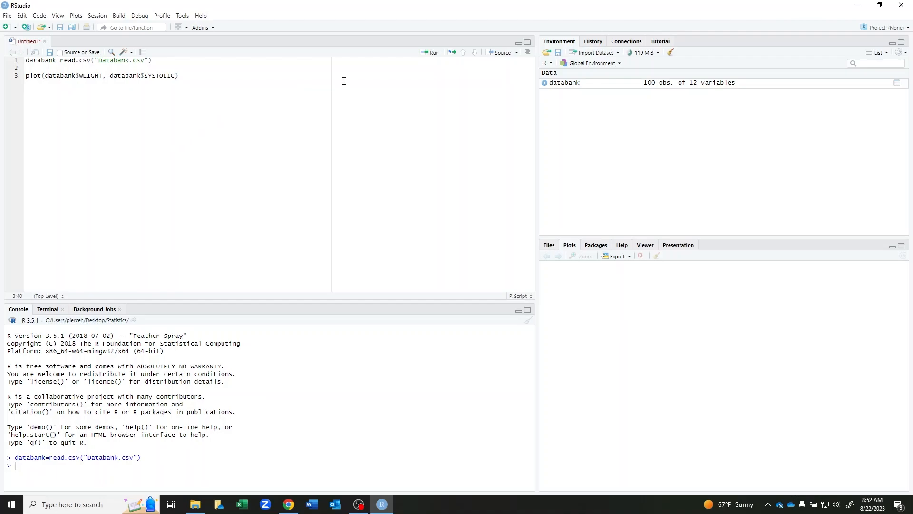
Run the plot line to draw the SYSTOLIC versus WEIGHT scatterplot.
{"action": "left_click", "coordinate": [430, 53]}
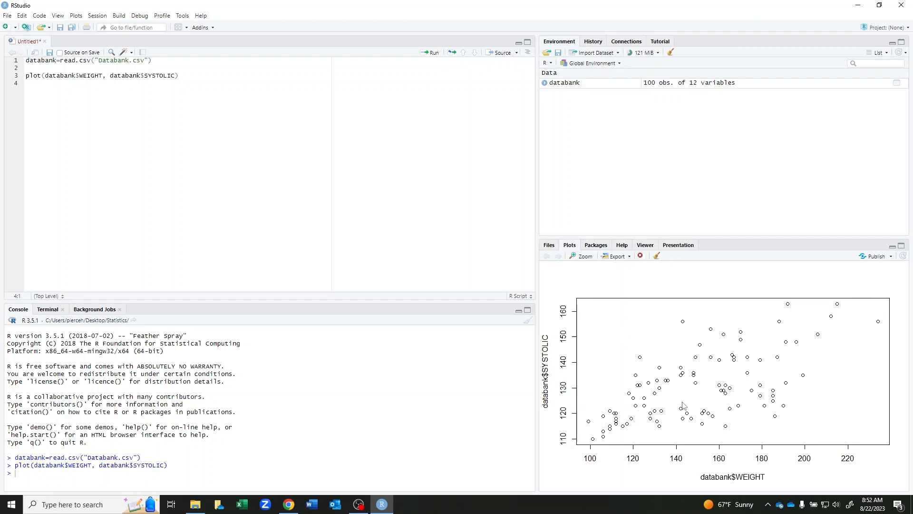
{"action": "mouse_move", "coordinate": [717, 481]}
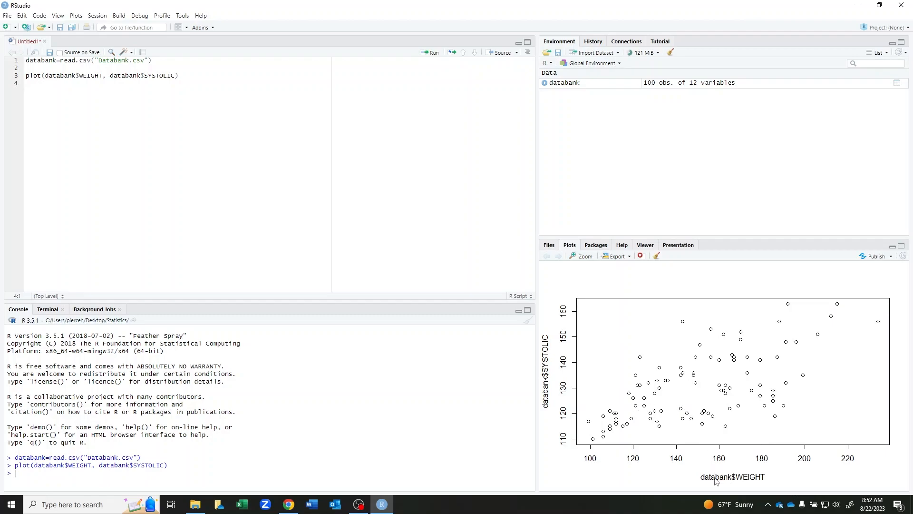
{"action": "mouse_move", "coordinate": [558, 385]}
{"action": "type", "text": ", "}
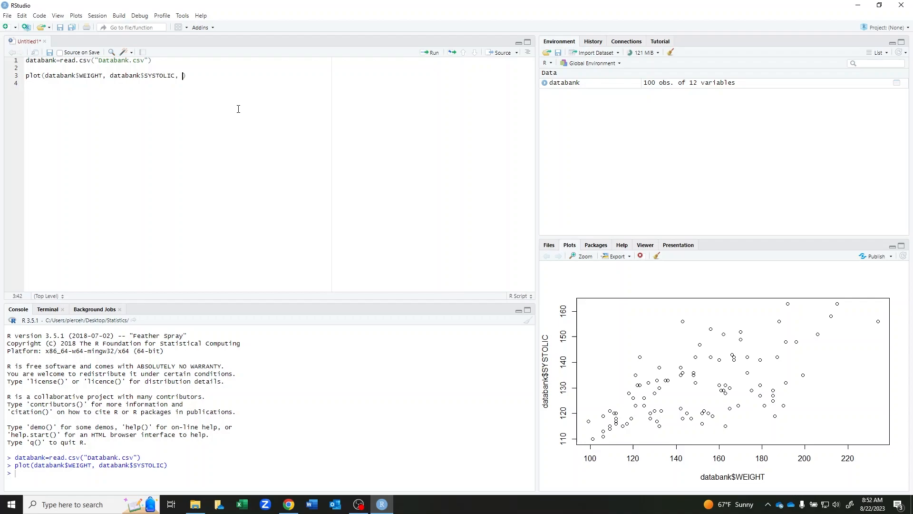
Add main="Systolic Blood Pressure vs Weight" as the plot title.
{"action": "type", "text": "main="}
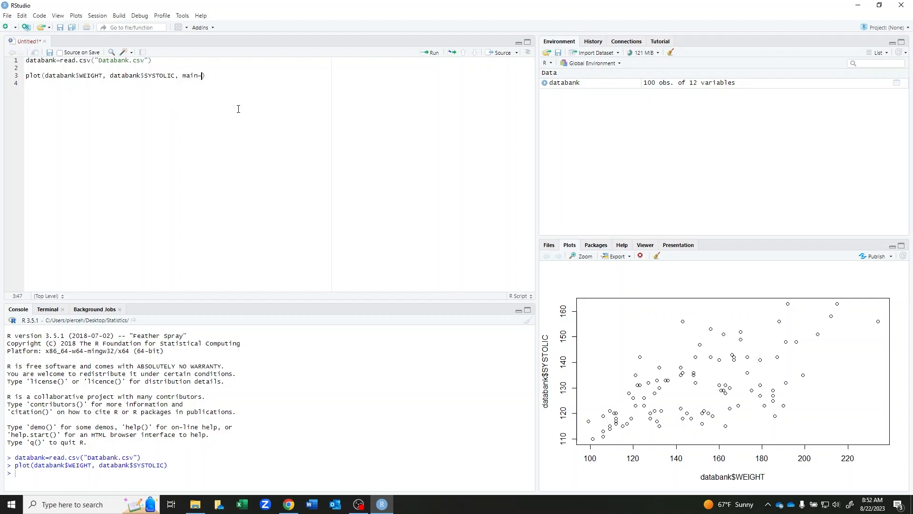
{"action": "type", "text": "\""}
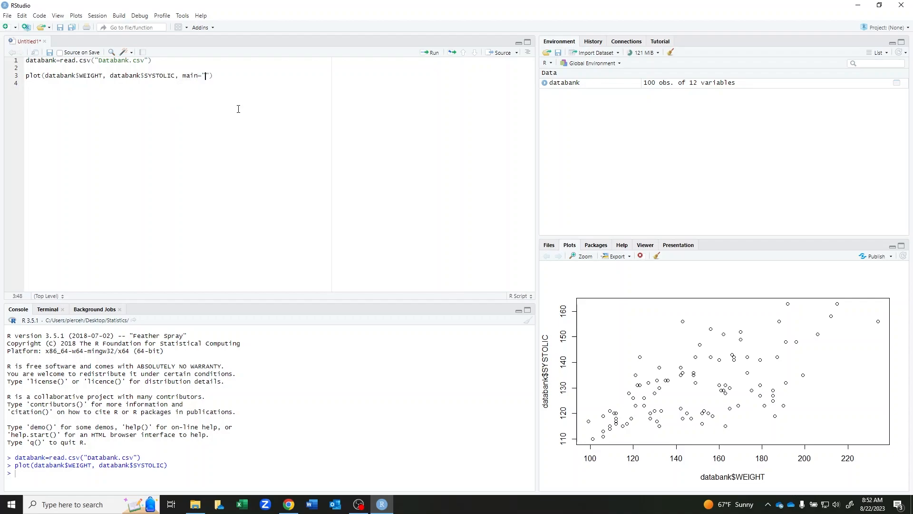
{"action": "type", "text": "Syst"}
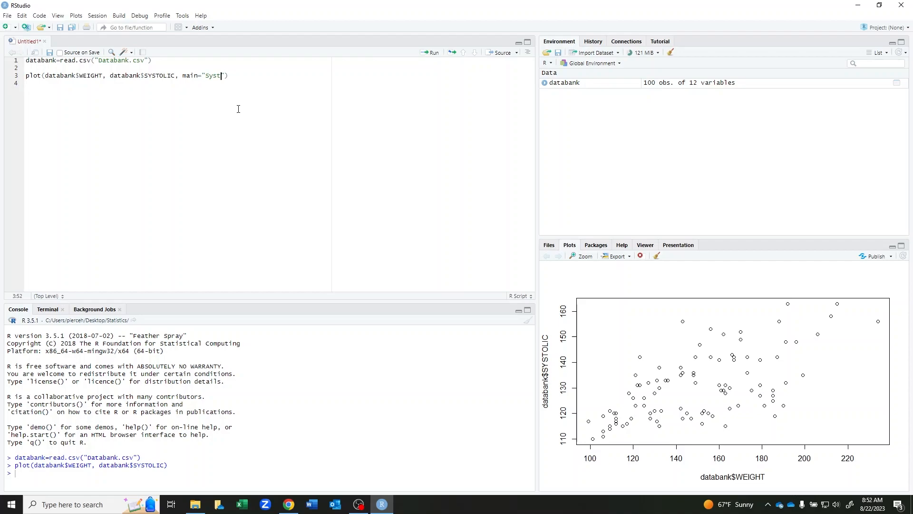
{"action": "type", "text": "olic Blood"}
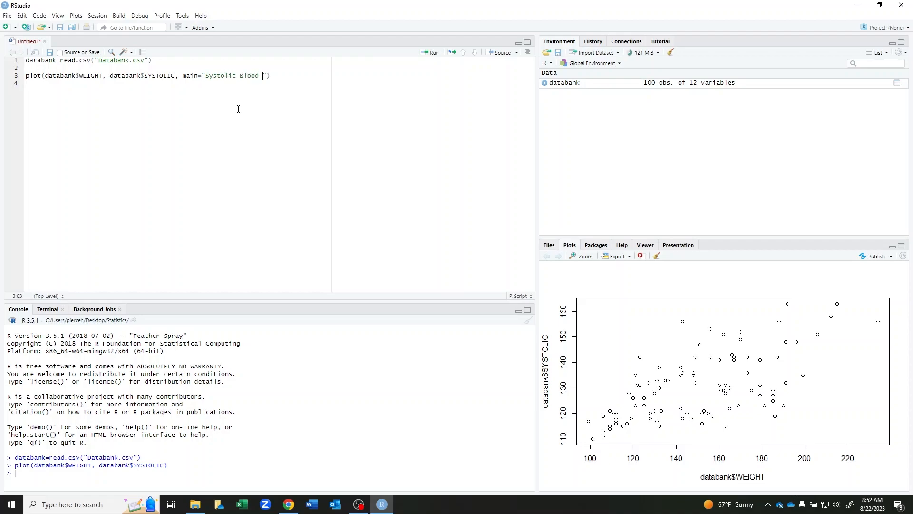
{"action": "type", "text": "Pressure vs"}
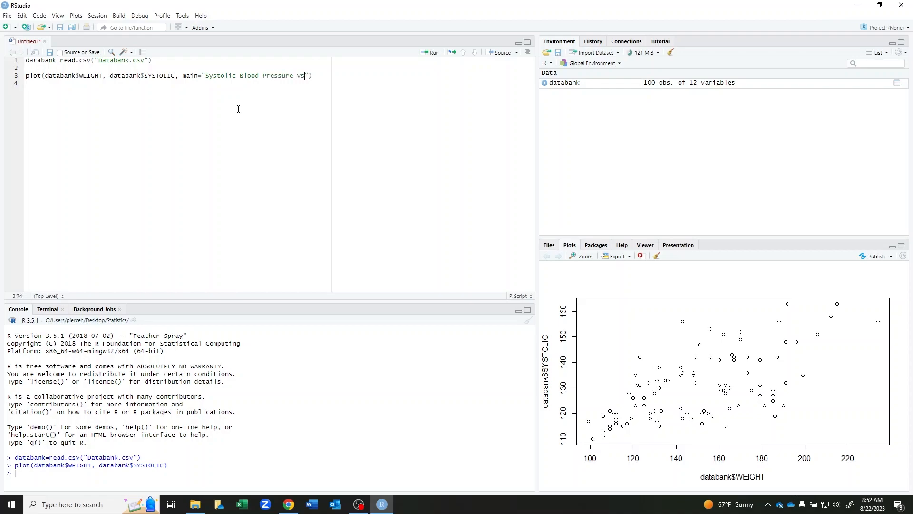
{"action": "type", "text": "weight"}
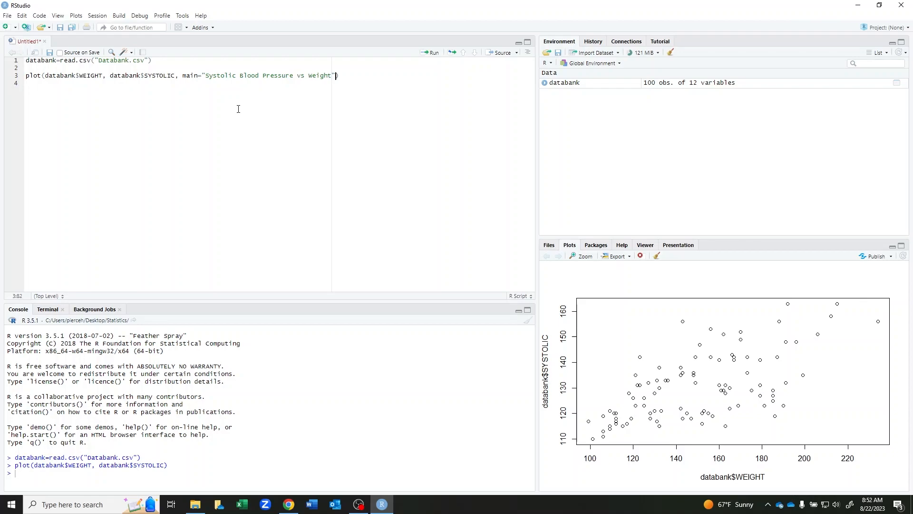
Add axis labels xlab="weight" and ylab="Systolic Blood Pressure" to the plot call.
{"action": "type", "text": ", xlab="}
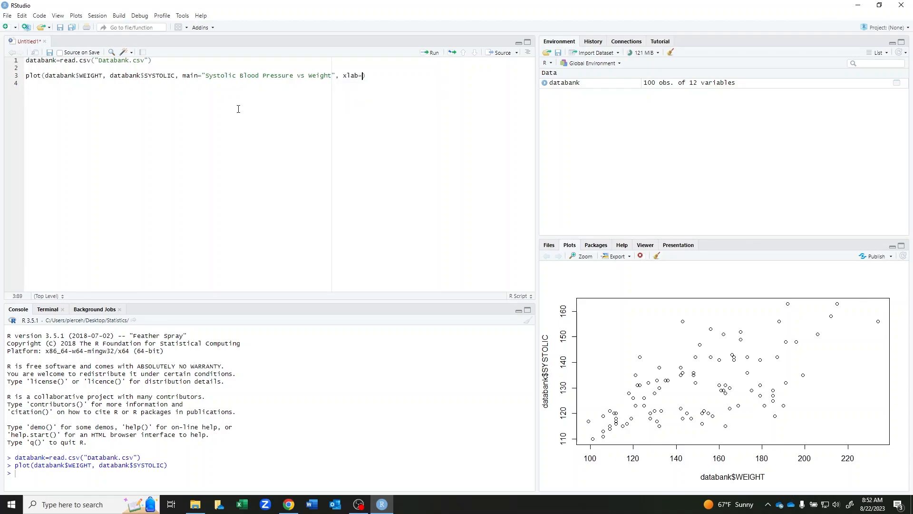
{"action": "type", "text": "\"\""}
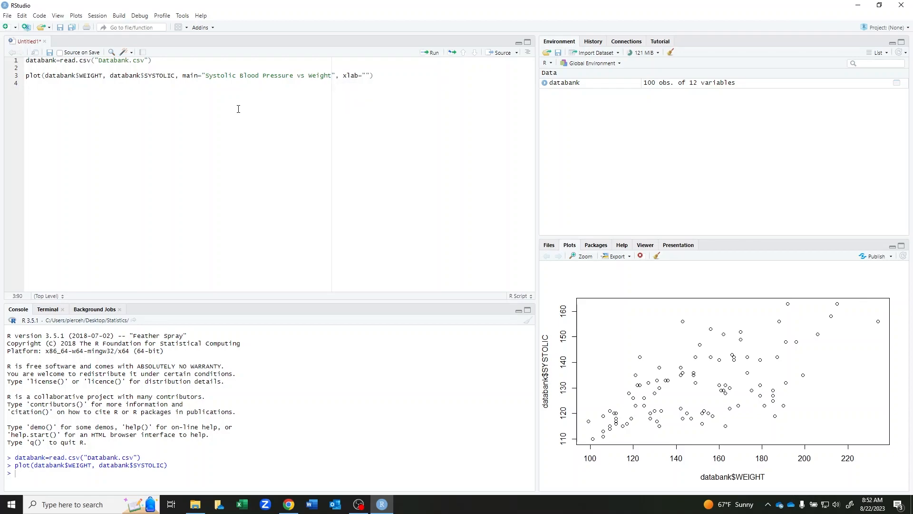
{"action": "type", "text": "weight"}
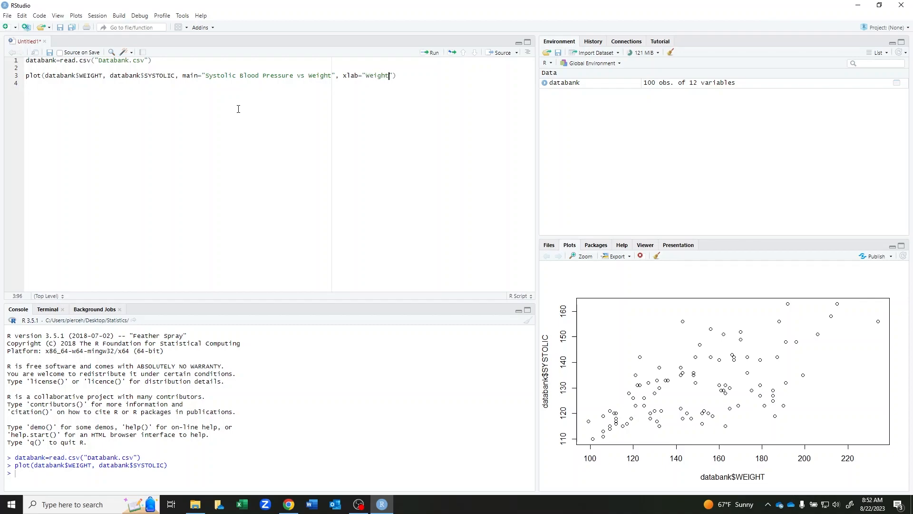
{"action": "type", "text": ", ylab=\"\""}
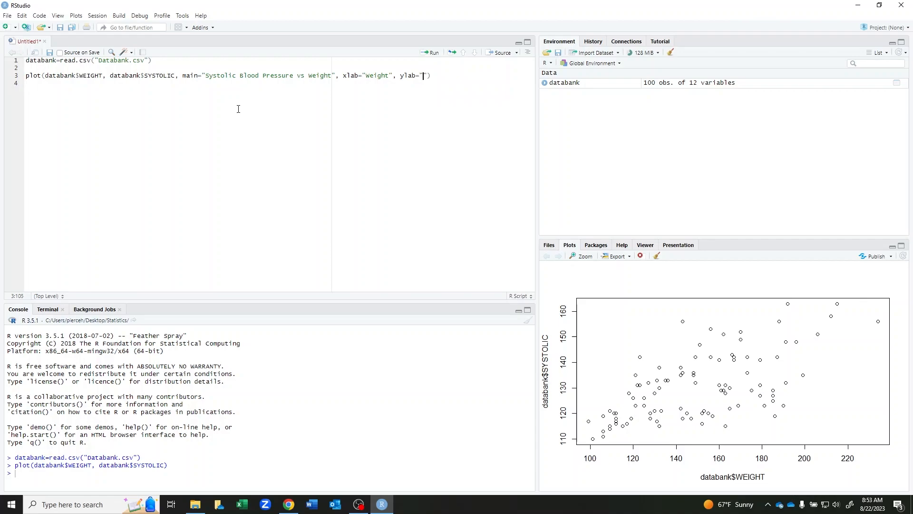
{"action": "type", "text": "s"}
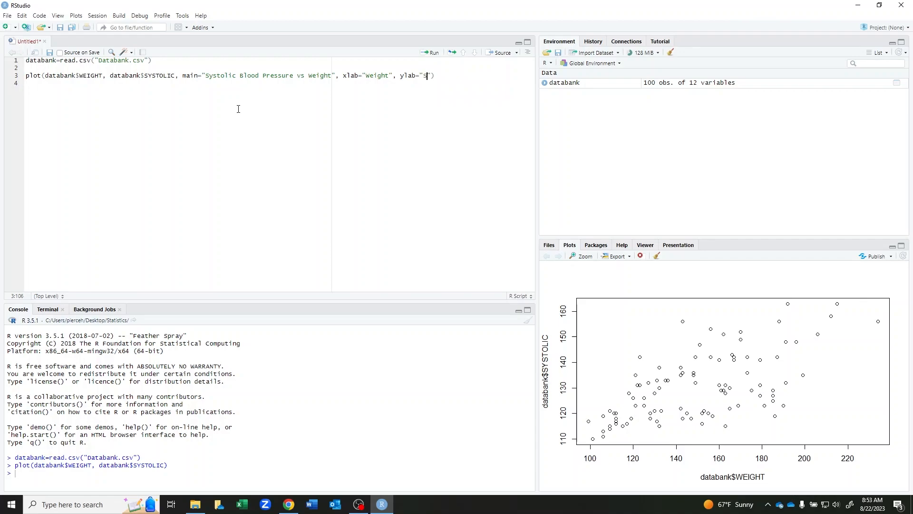
{"action": "type", "text": "ystolic Blood Pressure"}
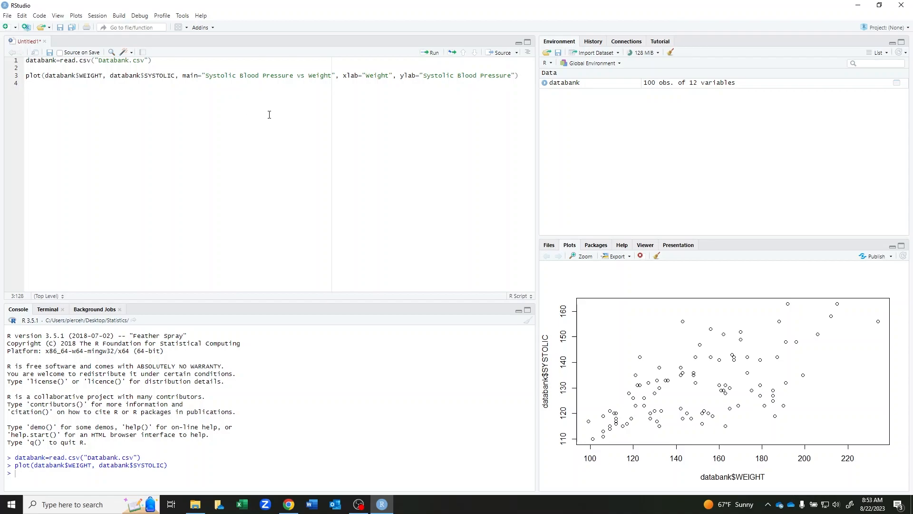
{"action": "left_click", "coordinate": [430, 52]}
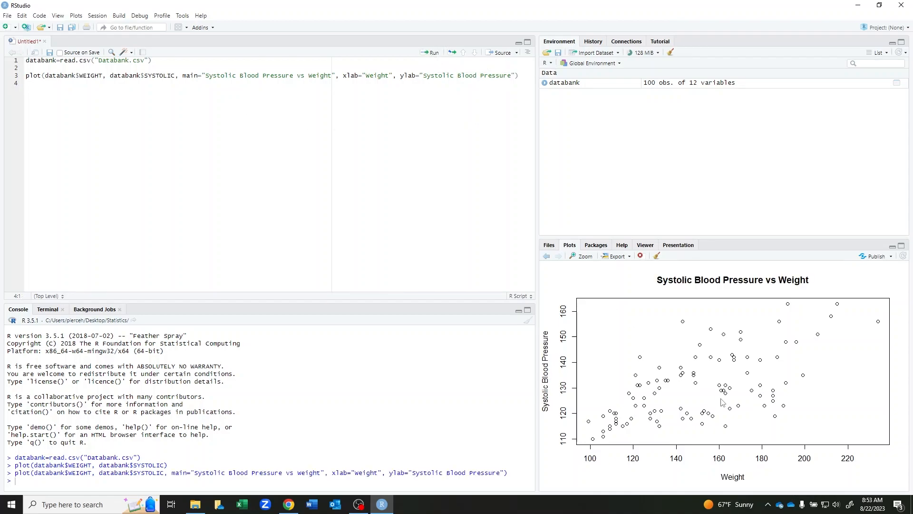
{"action": "mouse_move", "coordinate": [734, 401]}
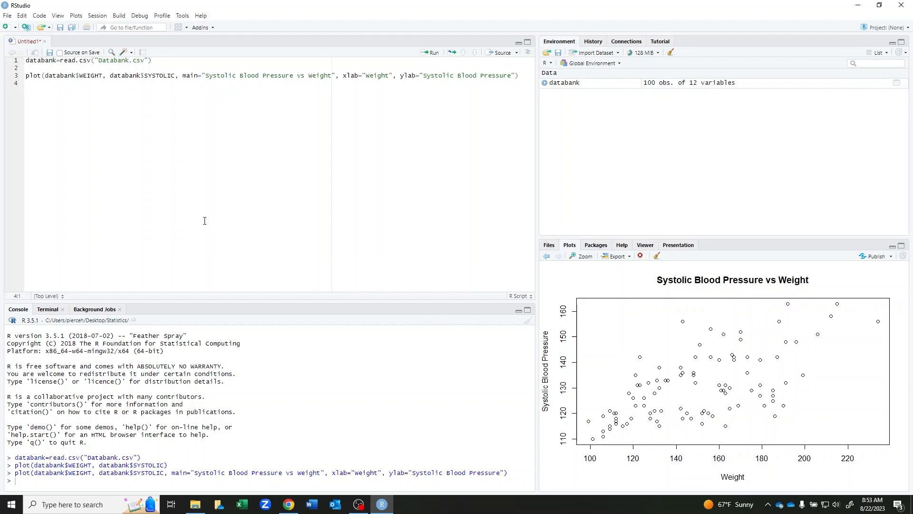
{"action": "mouse_move", "coordinate": [200, 206]}
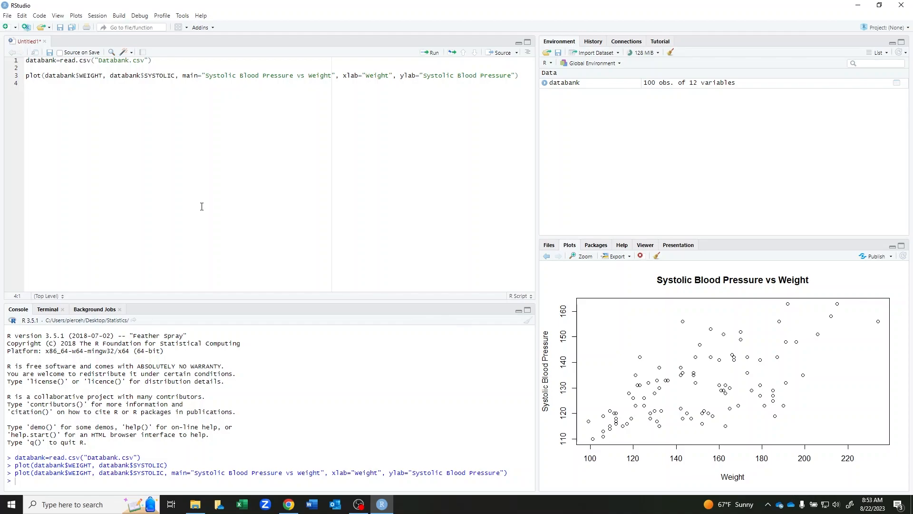
Write r = cor(databank$WEIGHT, databank$SYSTOLIC) on line 5 of the script.
{"action": "type", "text": "r"}
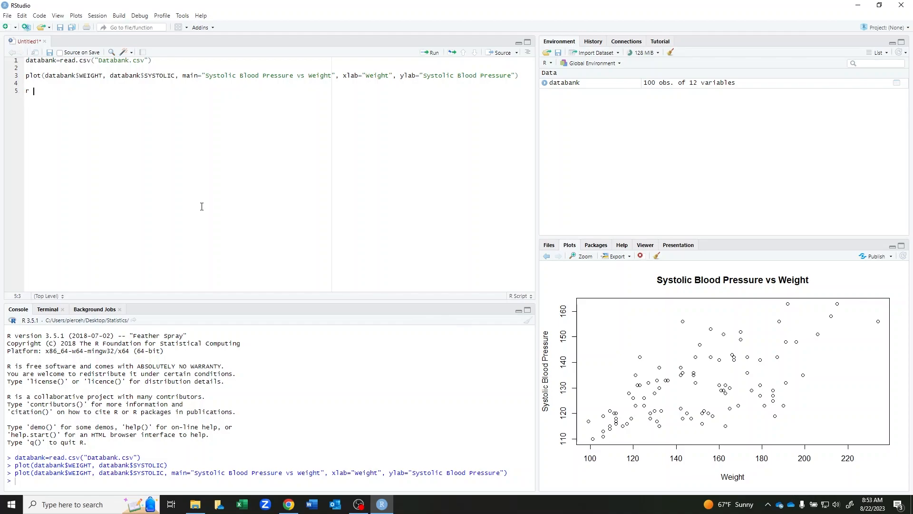
{"action": "type", "text": "="}
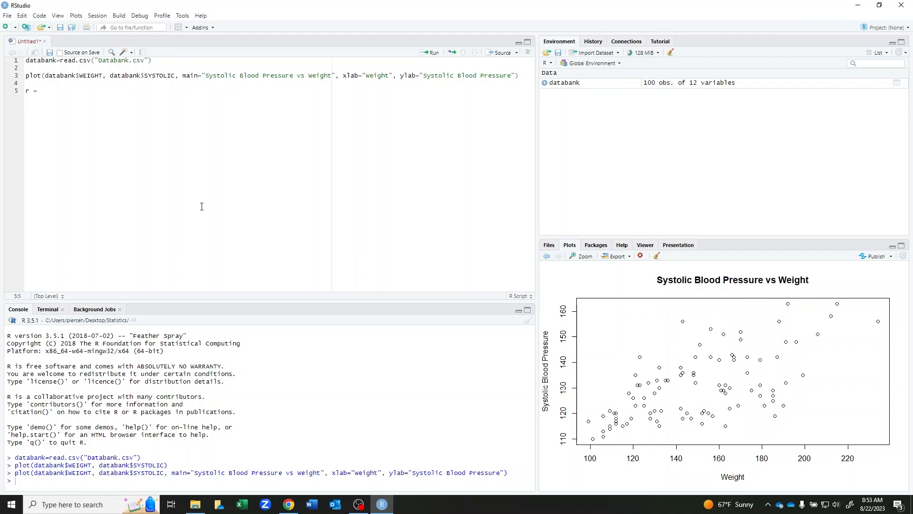
{"action": "type", "text": "cor("}
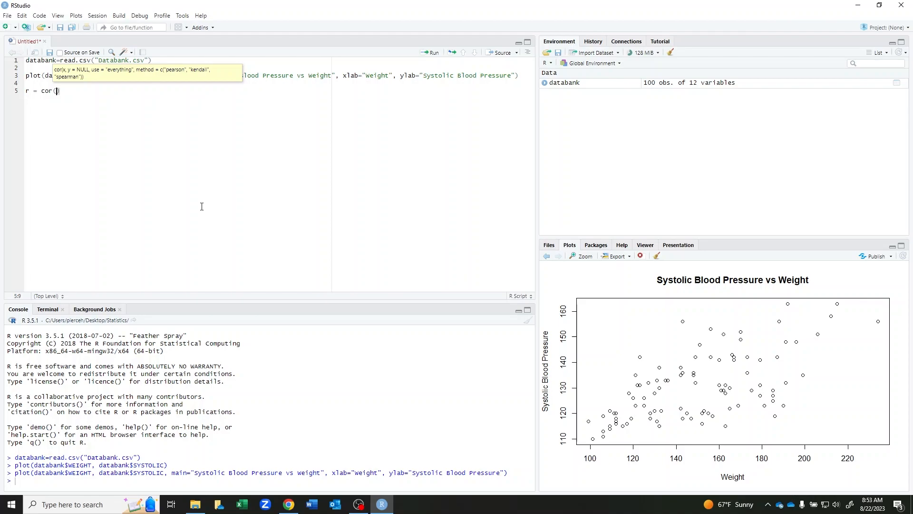
{"action": "type", "text": "atab"}
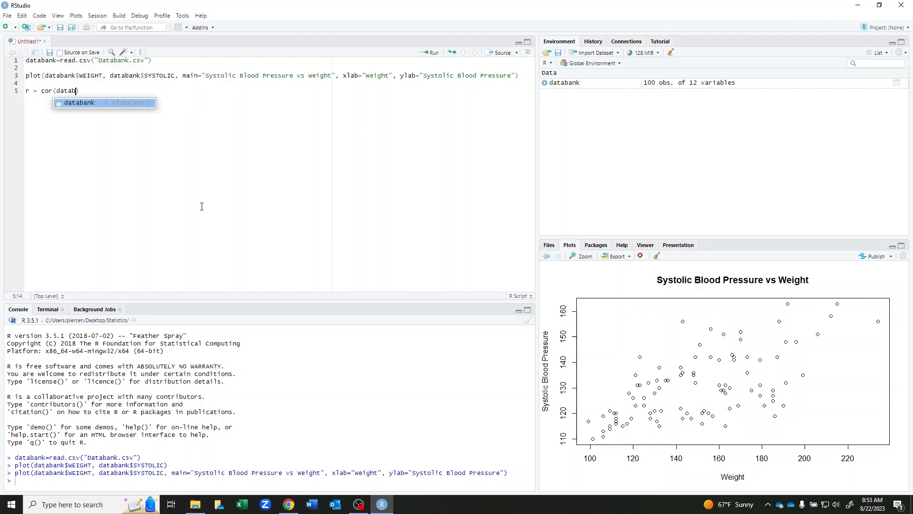
{"action": "type", "text": "$WEIGHT"}
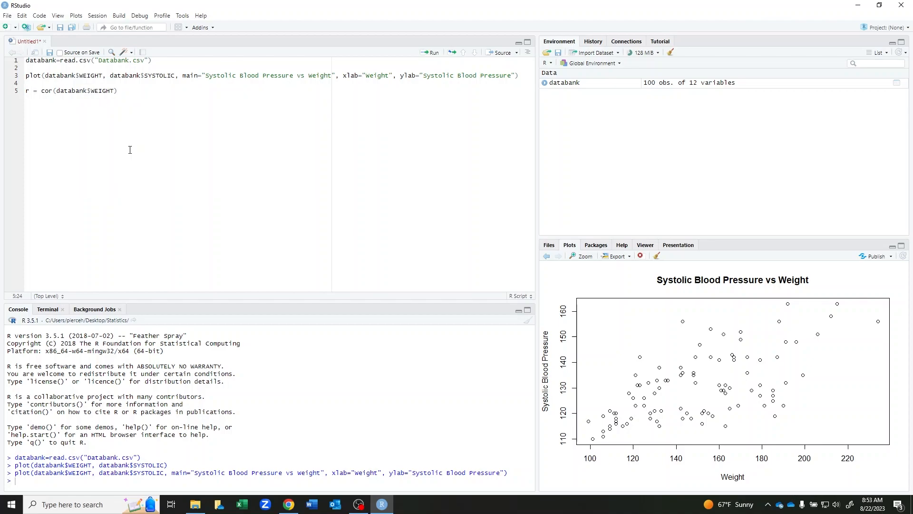
{"action": "type", "text": ", databa"}
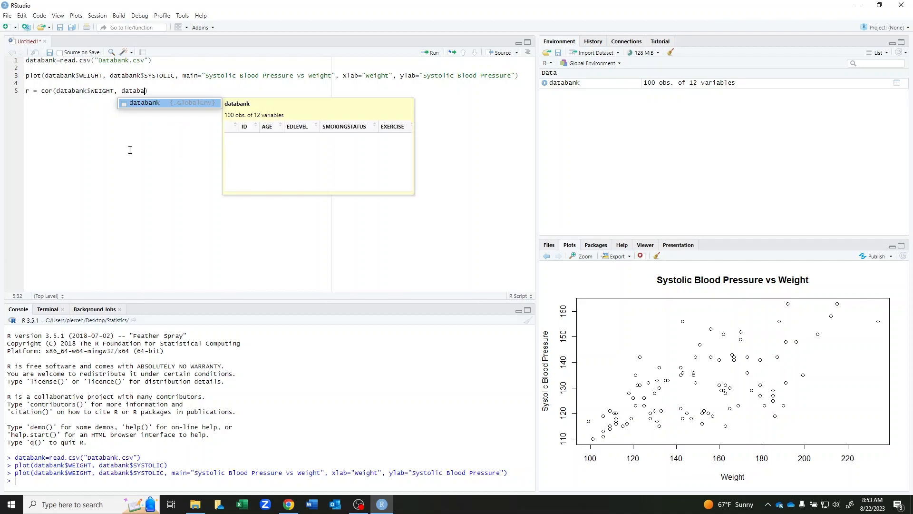
{"action": "type", "text": "$SYSTOLIC"}
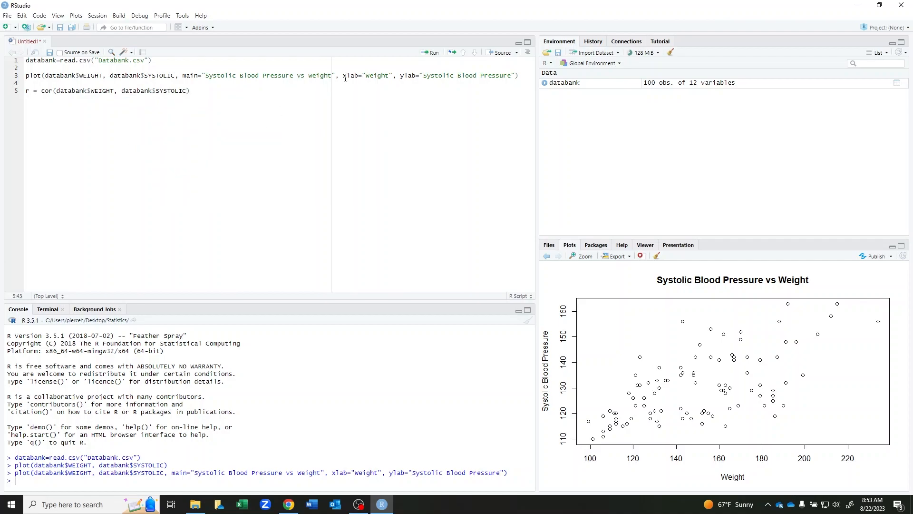
Run the cor line and print r, showing 0.6203249.
{"action": "left_click", "coordinate": [432, 53]}
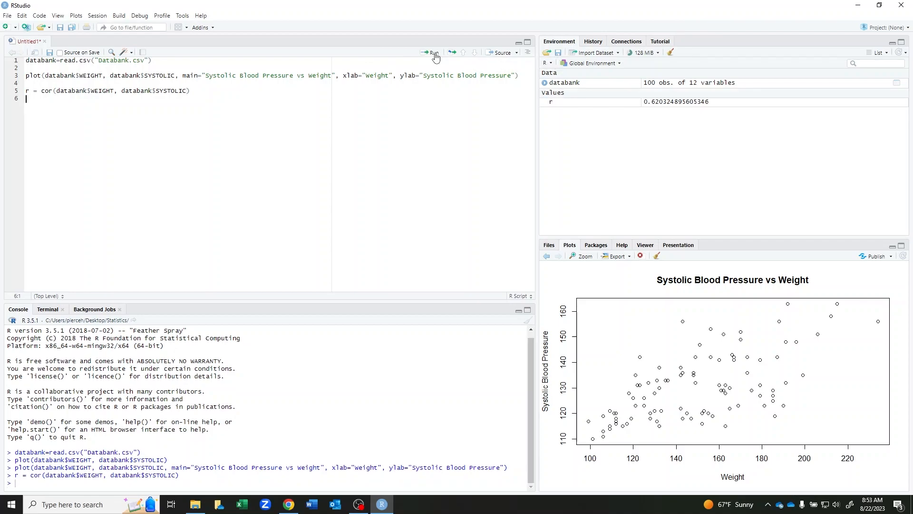
{"action": "type", "text": "r"}
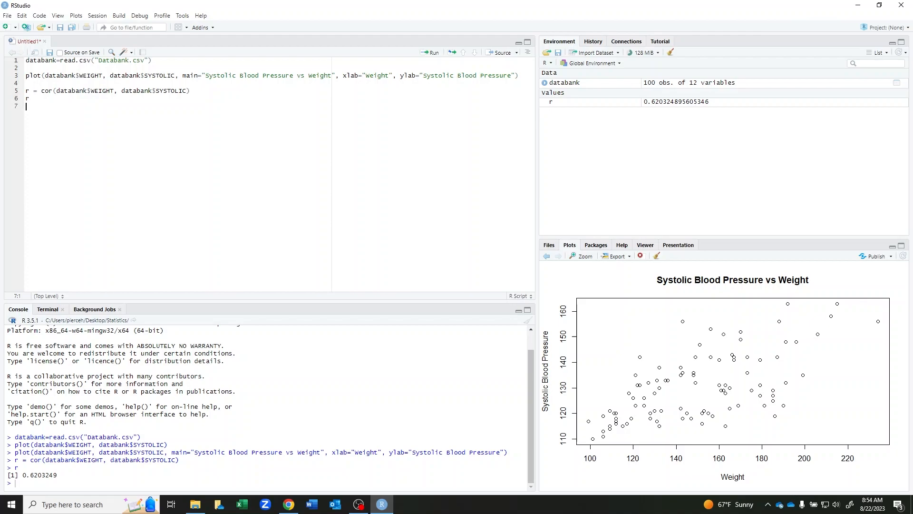
{"action": "mouse_move", "coordinate": [291, 148]}
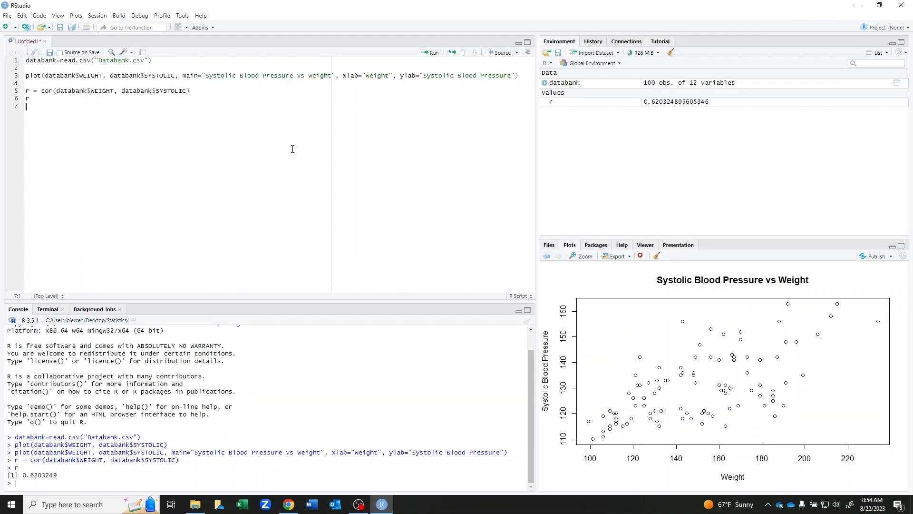
Write and run Fit = lm(databank$SYSTOLIC ~ databank$WEIGHT) on line 8.
{"action": "type", "text": "F"}
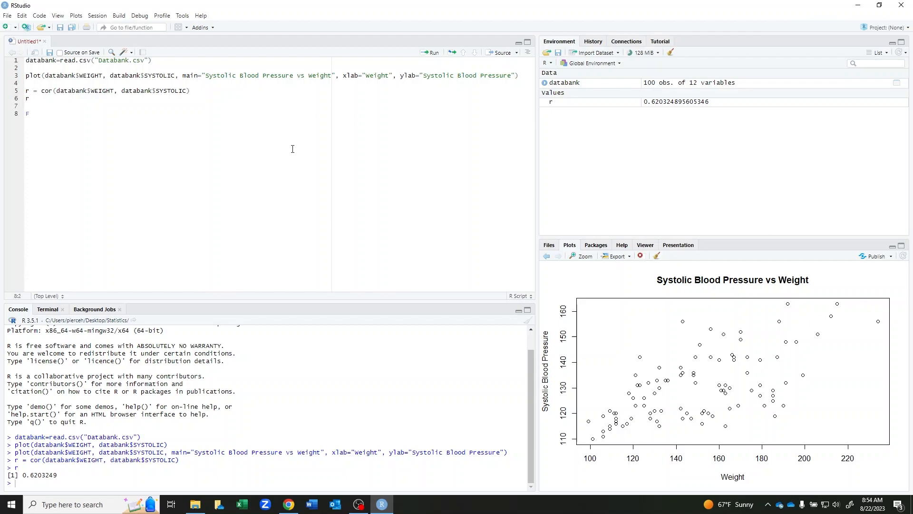
{"action": "type", "text": "it"}
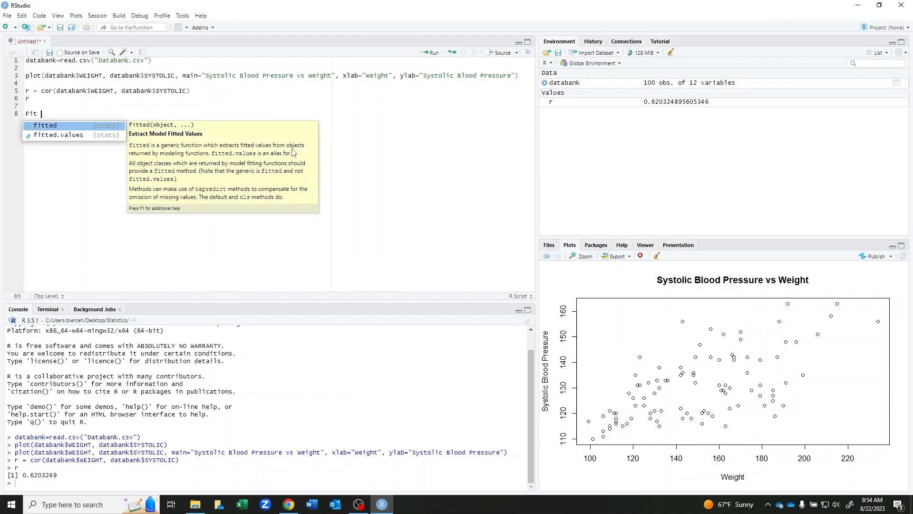
{"action": "type", "text": "="}
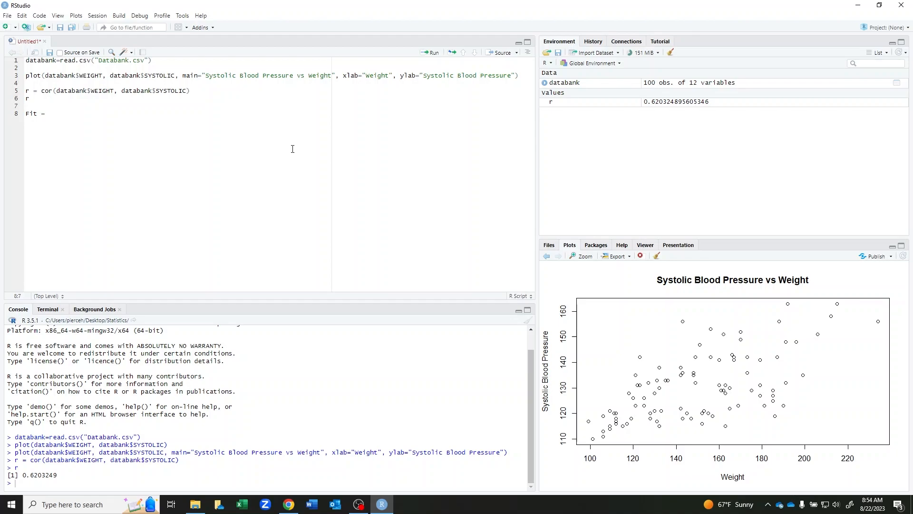
{"action": "type", "text": "lm"}
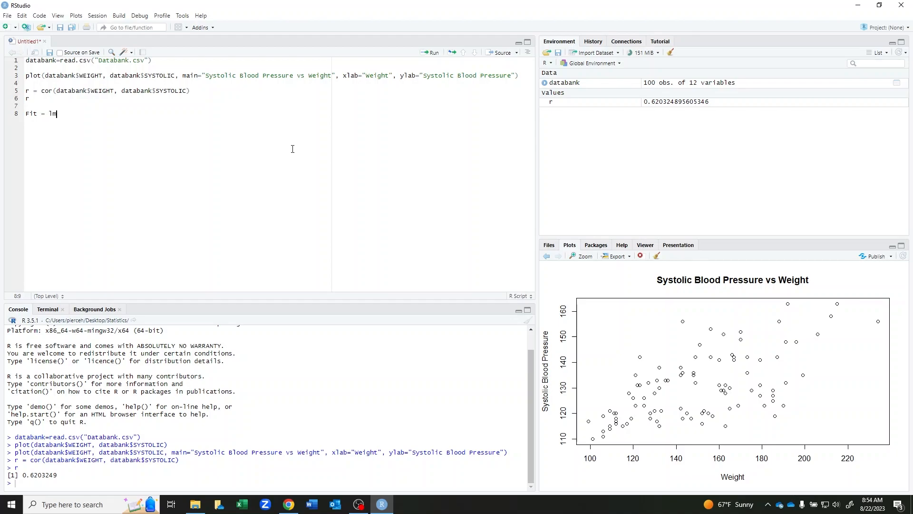
{"action": "type", "text": "(datab"}
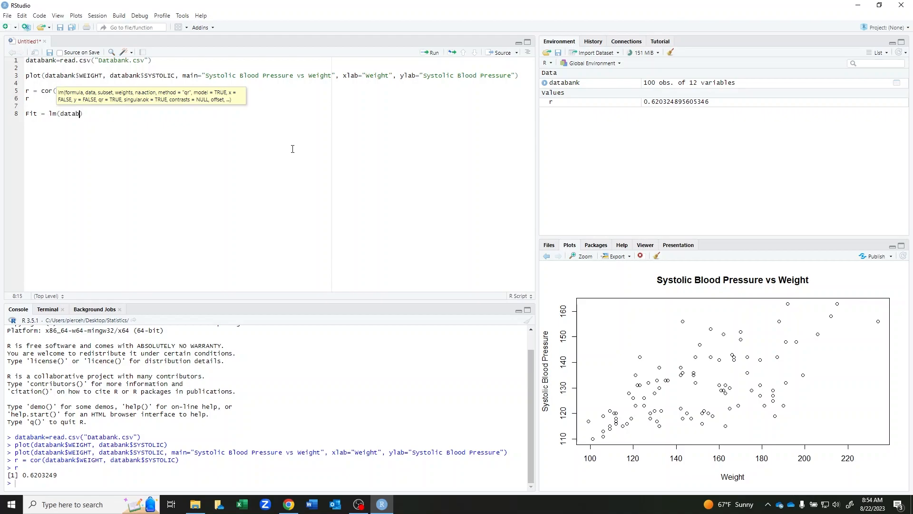
{"action": "type", "text": "ank"}
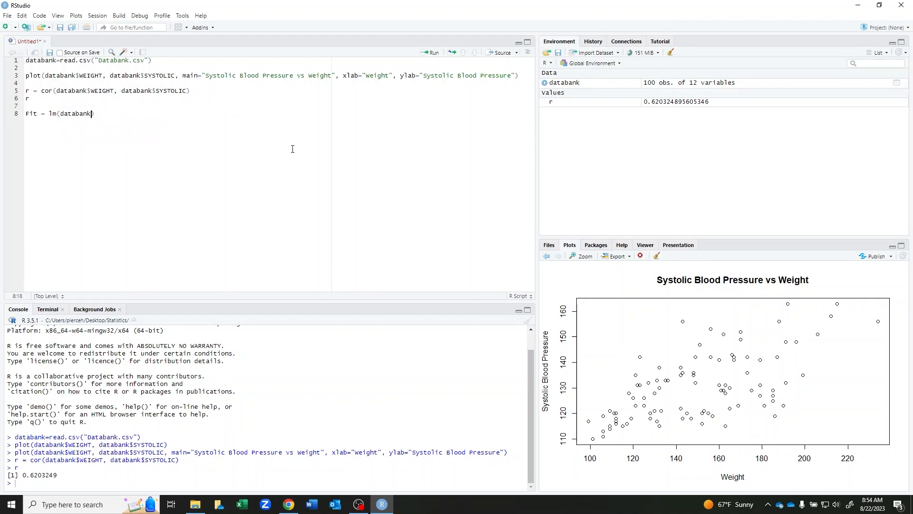
{"action": "type", "text": "$SYSTOLIC"}
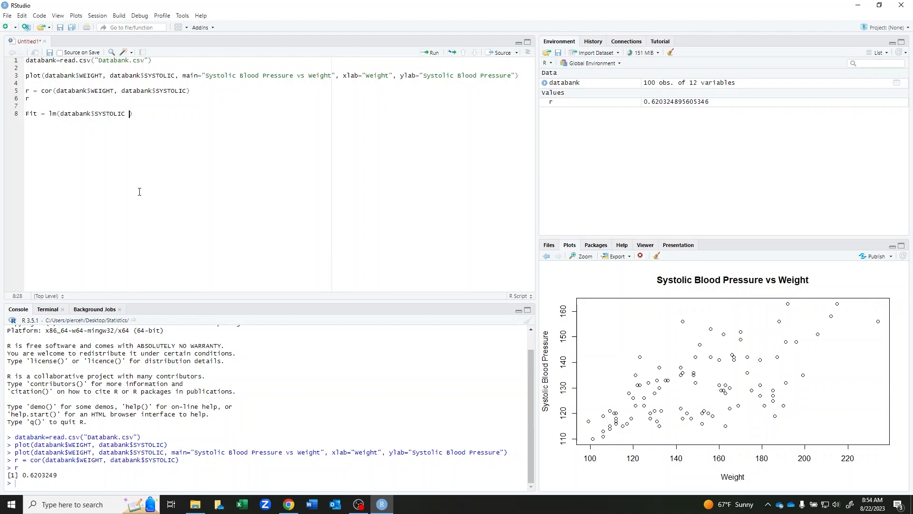
{"action": "type", "text": "~"}
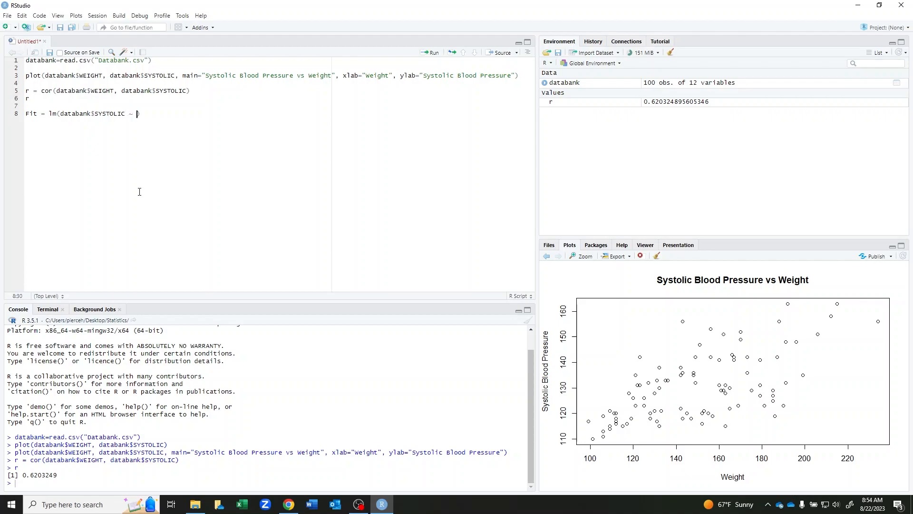
{"action": "type", "text": "databank$"}
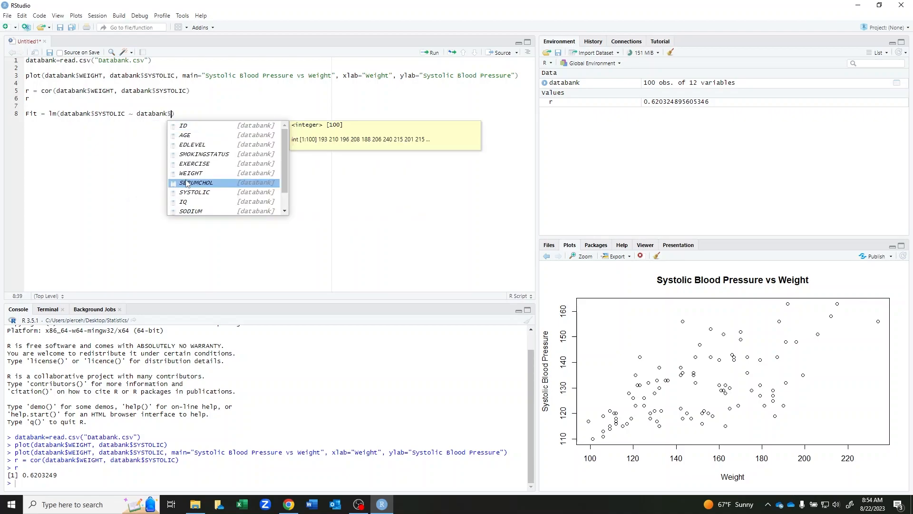
{"action": "type", "text": "WEIGHT"}
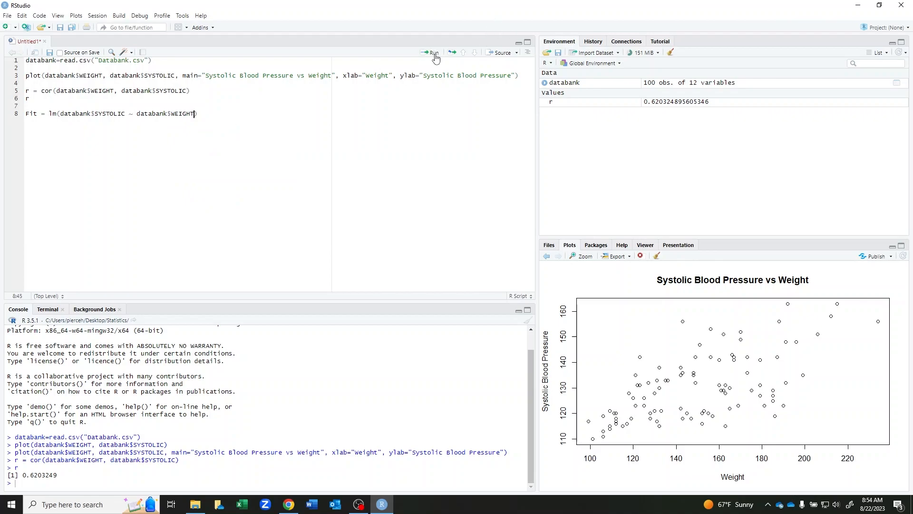
{"action": "left_click", "coordinate": [432, 52]}
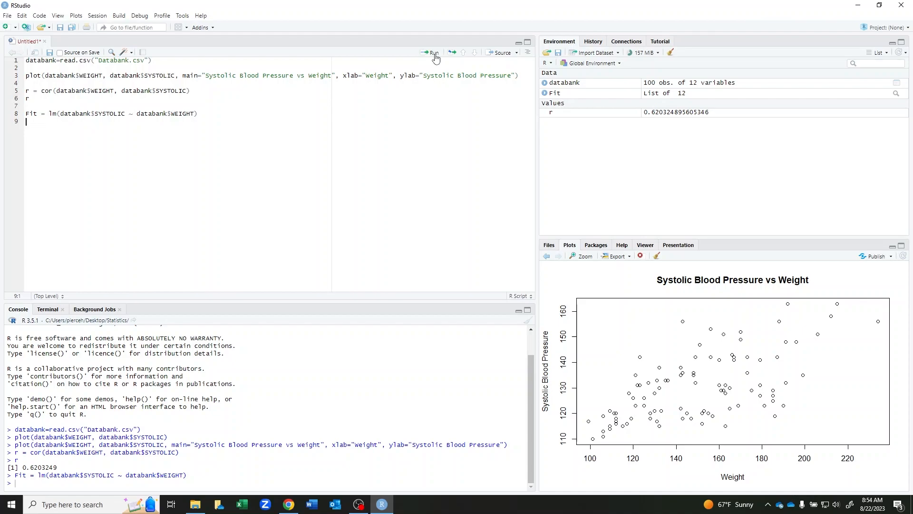
Print Fit to show intercept 90.284 and WEIGHT slope 0.267.
{"action": "type", "text": "Fit"}
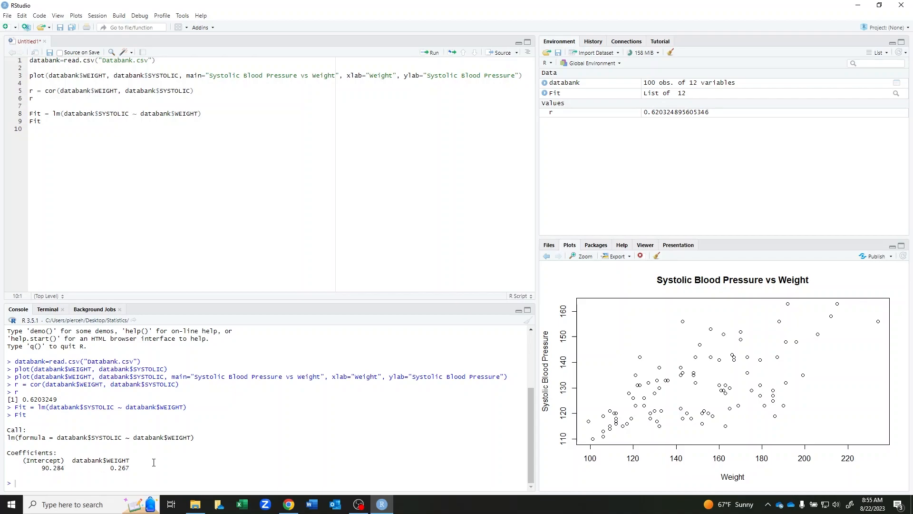
{"action": "key", "text": "enter"}
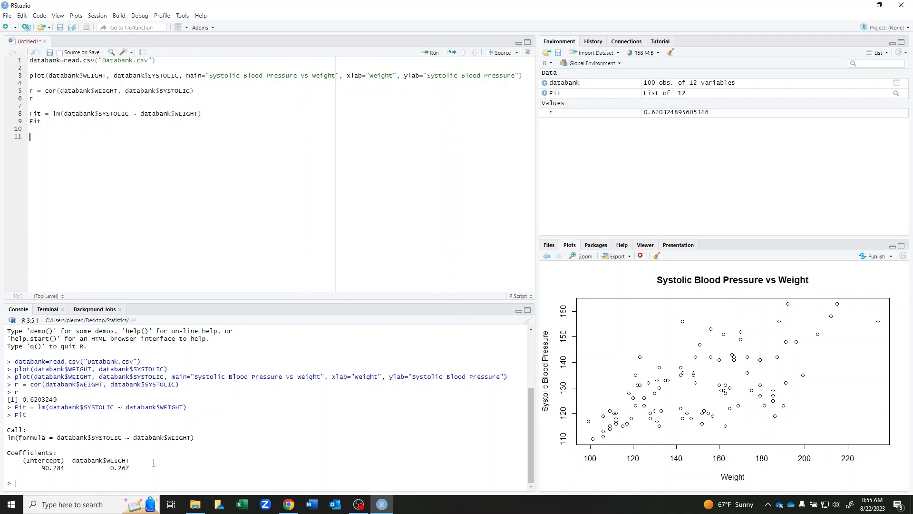
Write and run abline(Fit) on line 11 to overlay the regression line.
{"action": "type", "text": "abline"}
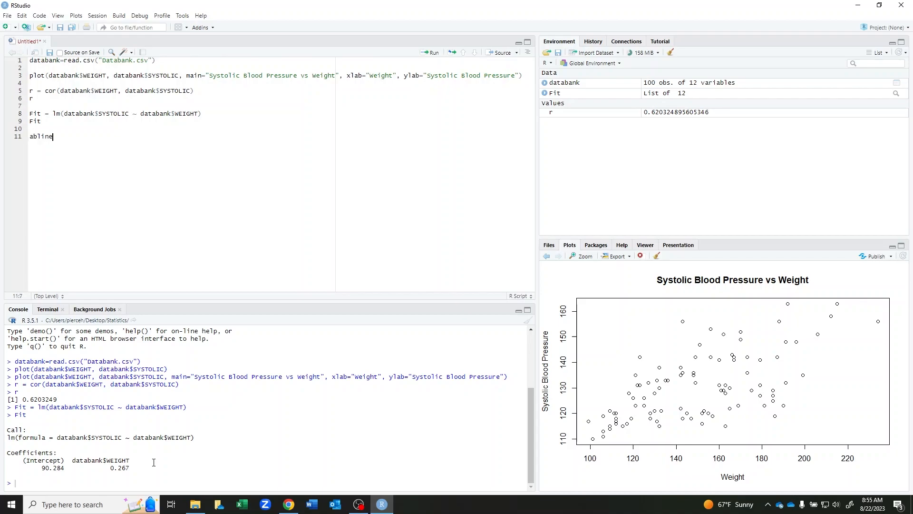
{"action": "type", "text": "("}
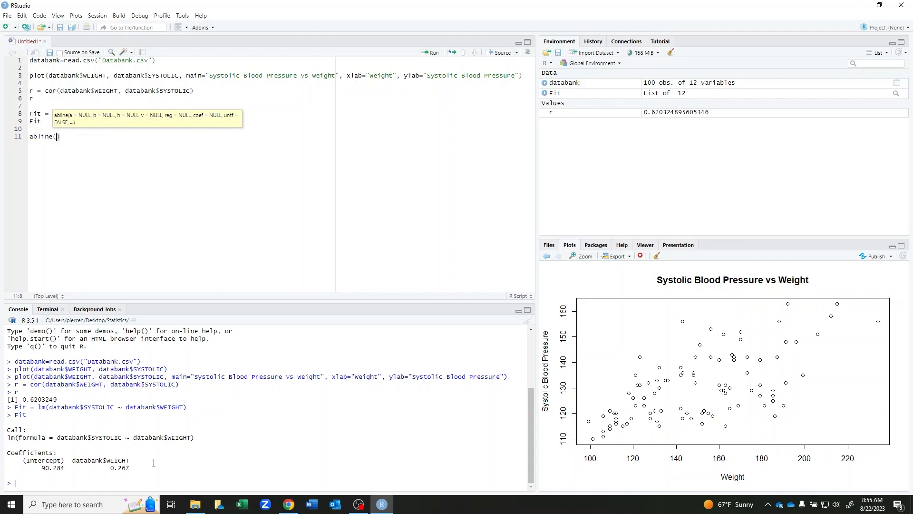
{"action": "type", "text": "Fit"}
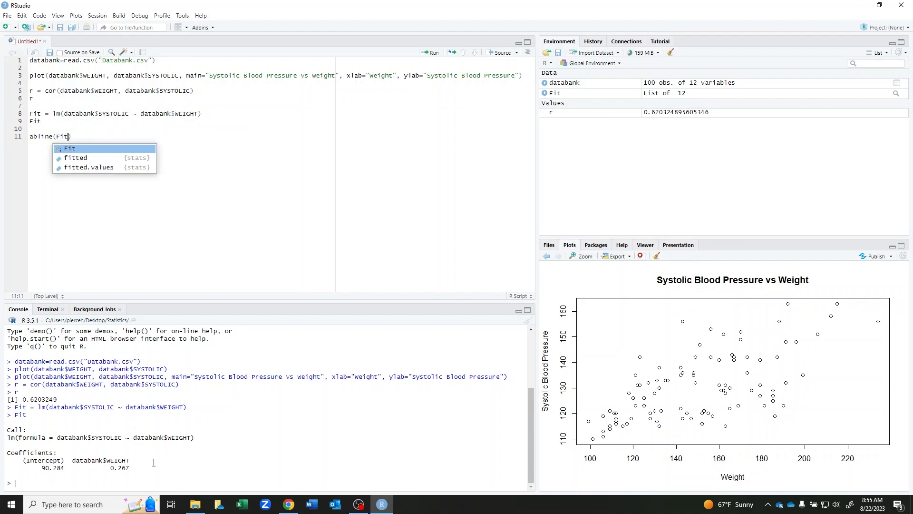
{"action": "left_click", "coordinate": [433, 53]}
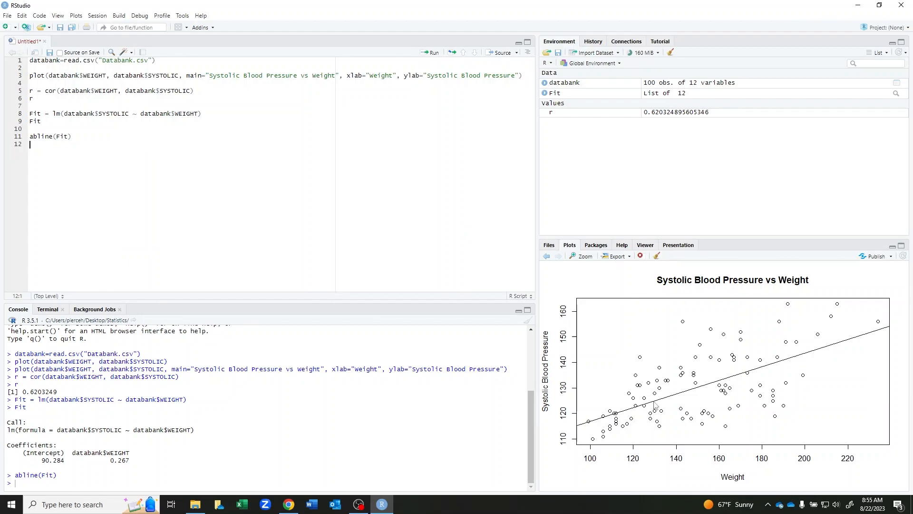
{"action": "mouse_move", "coordinate": [819, 344]}
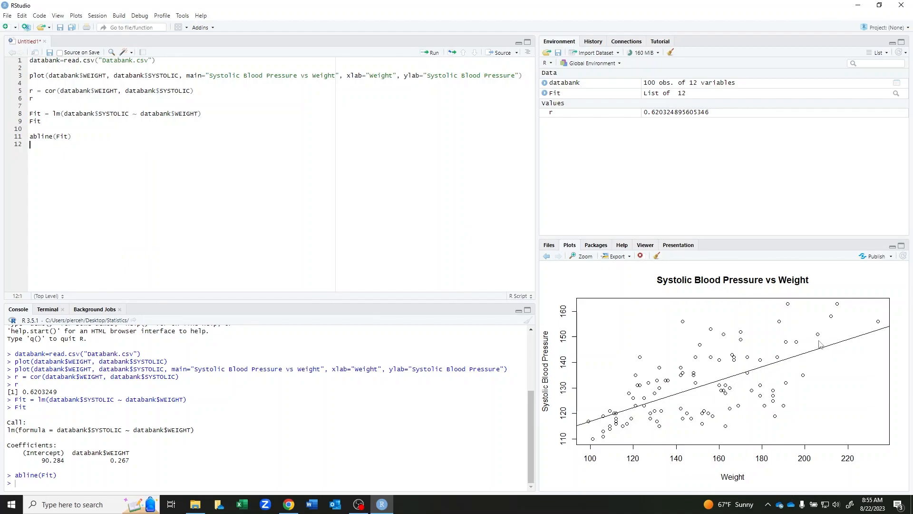
{"action": "mouse_move", "coordinate": [812, 350]}
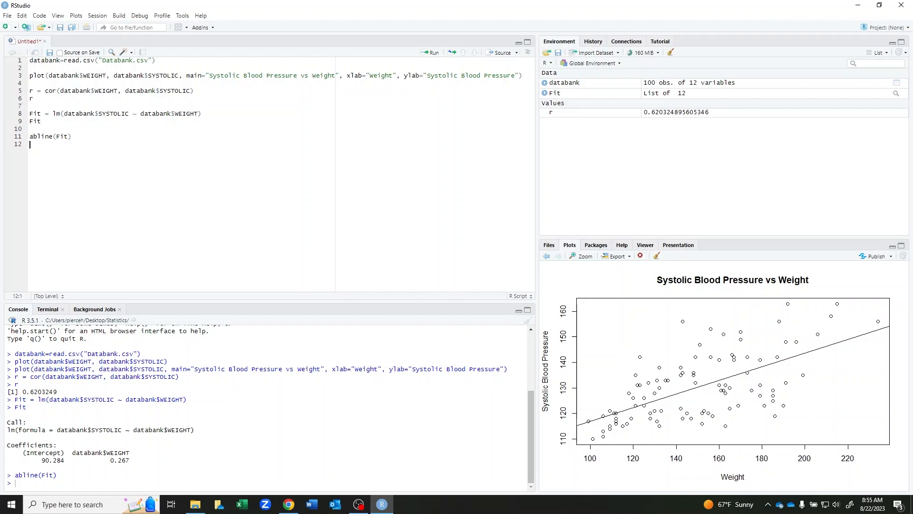
{"action": "mouse_move", "coordinate": [98, 172]}
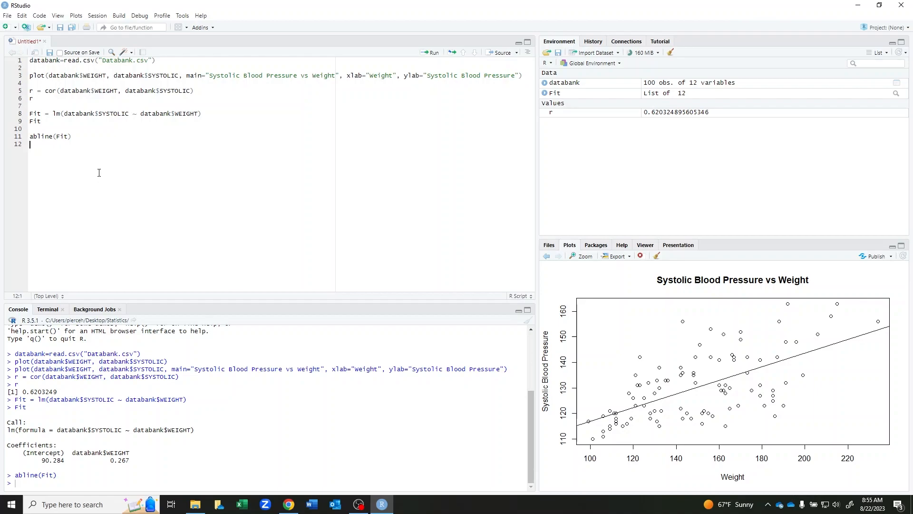
Write pred = Fit$coef[1] + Fit$coef[2]*135 in the script.
{"action": "type", "text": "pred"}
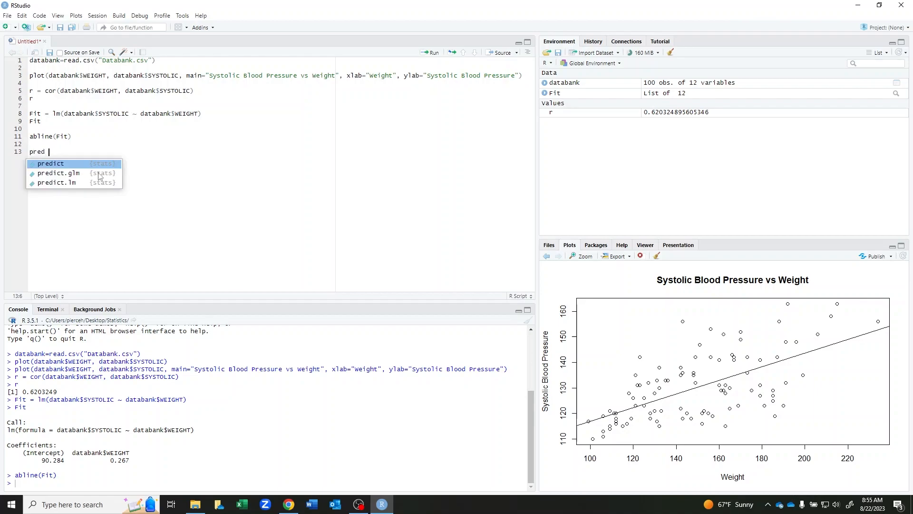
{"action": "type", "text": "="}
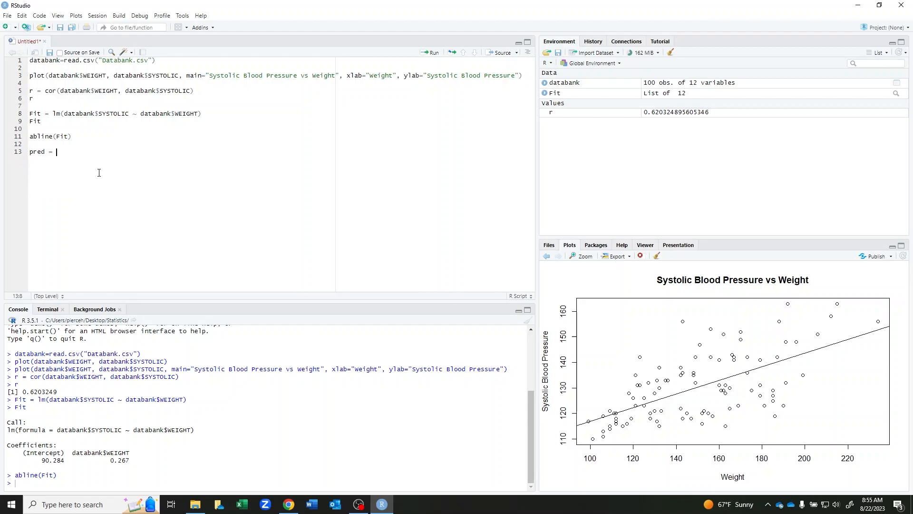
{"action": "type", "text": "Fit"}
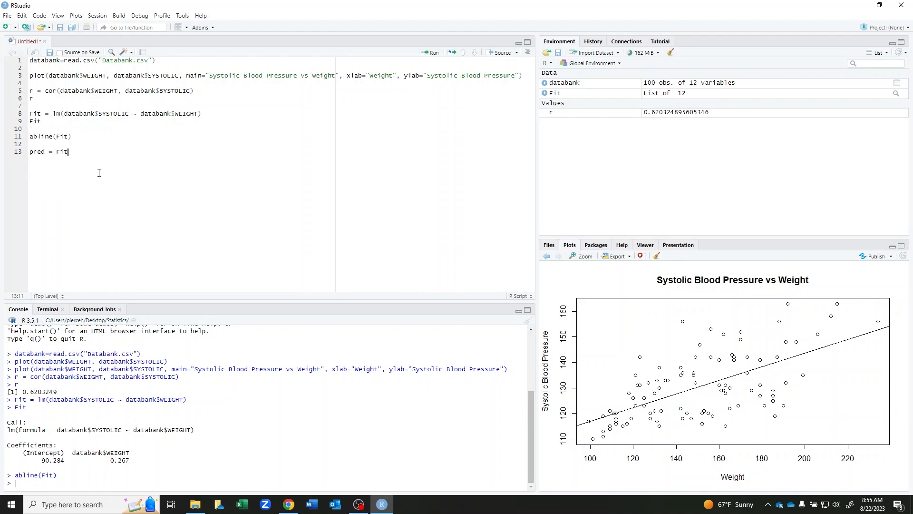
{"action": "type", "text": "Fit"}
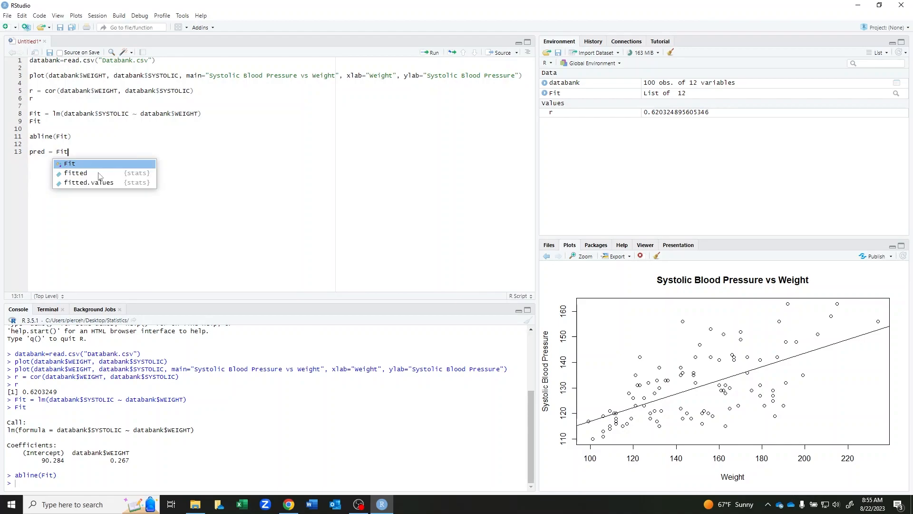
{"action": "type", "text": "$"}
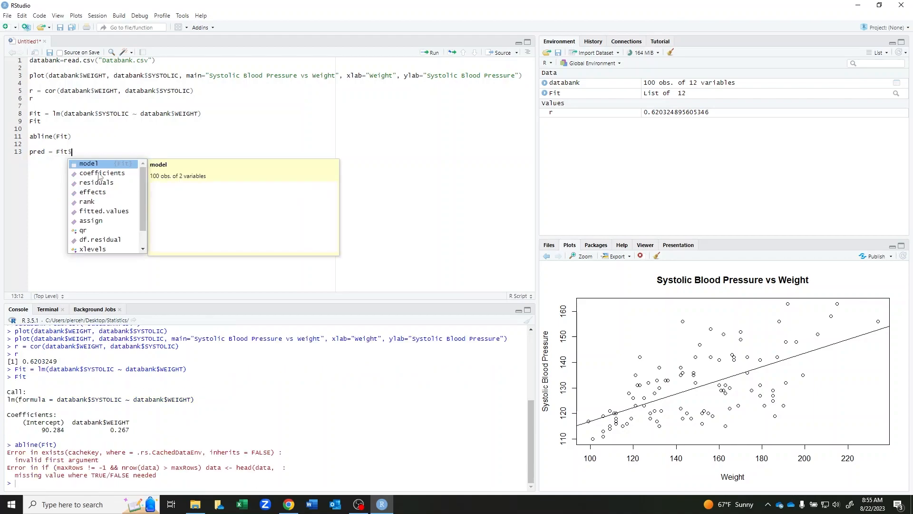
{"action": "type", "text": "coef"}
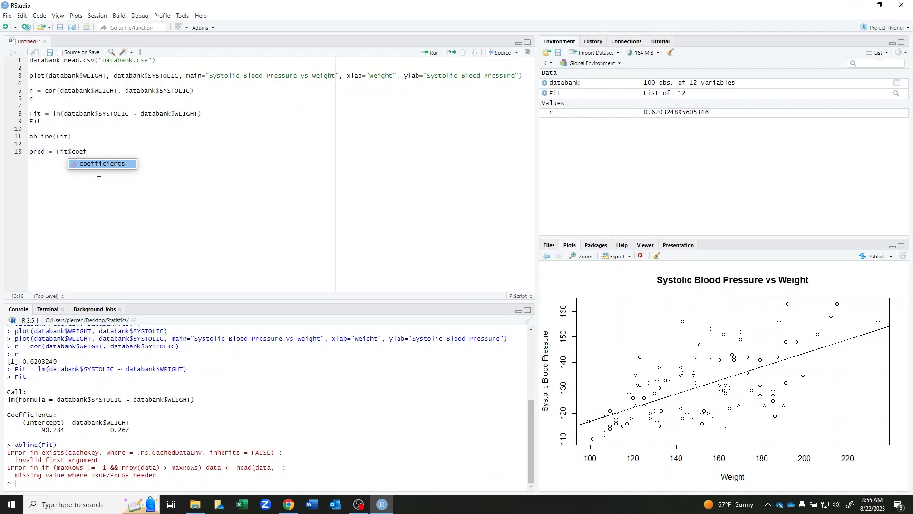
{"action": "type", "text": "[1"}
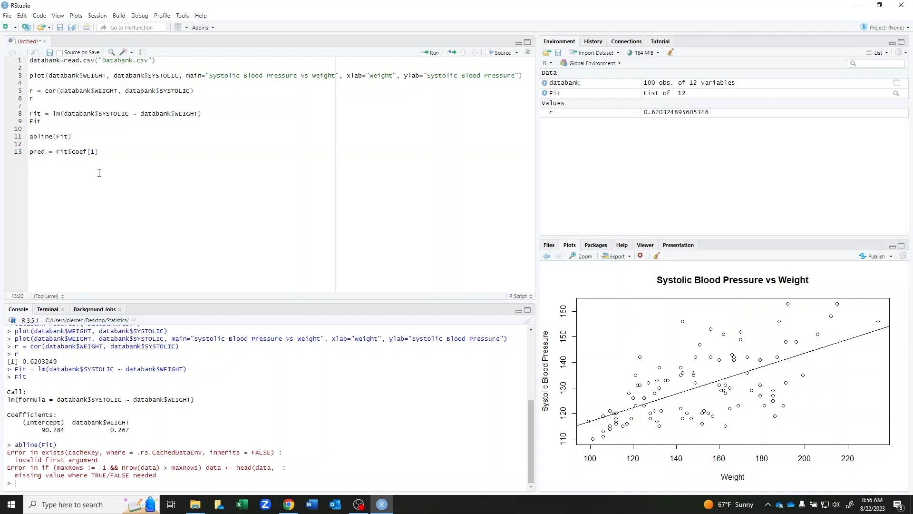
{"action": "type", "text": "+ Fit"}
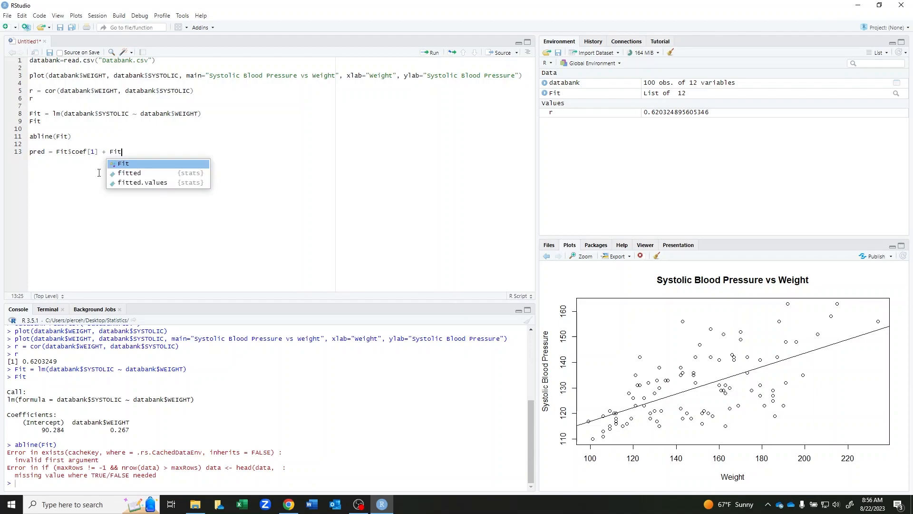
{"action": "type", "text": "$coe"}
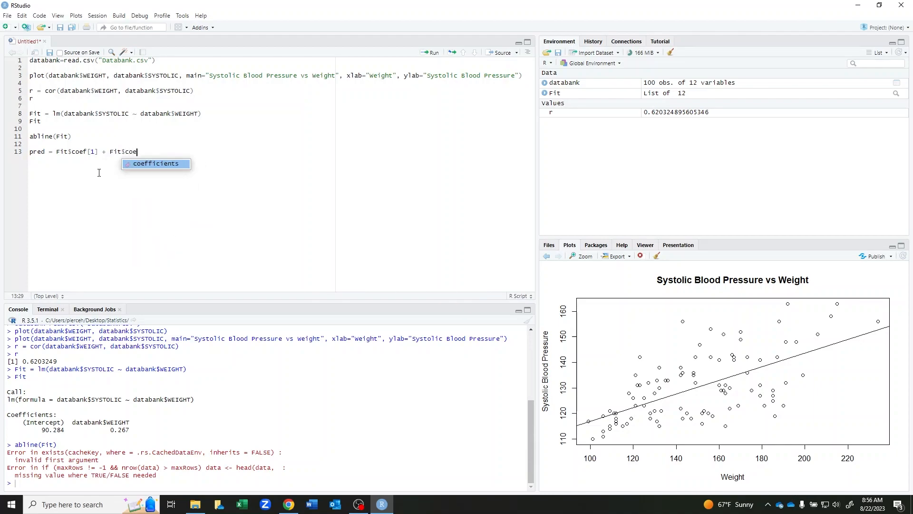
{"action": "type", "text": "f[2]"}
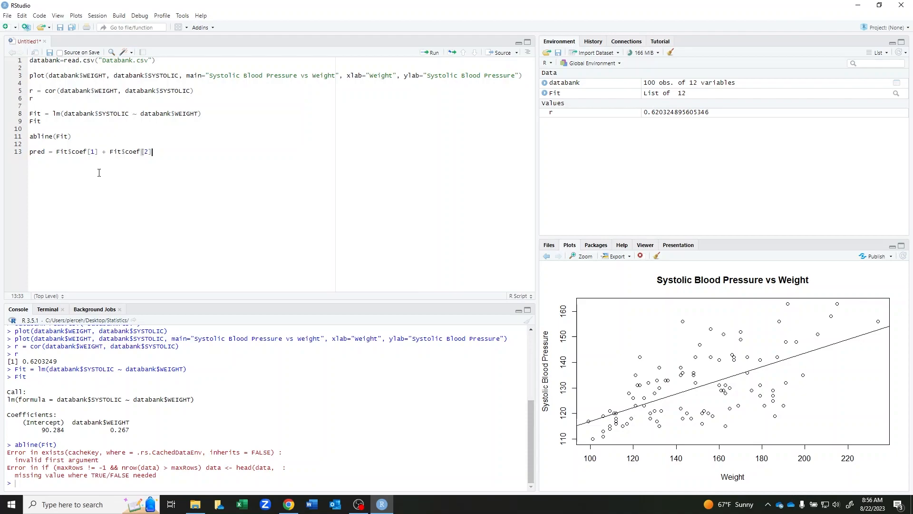
{"action": "type", "text": "*"}
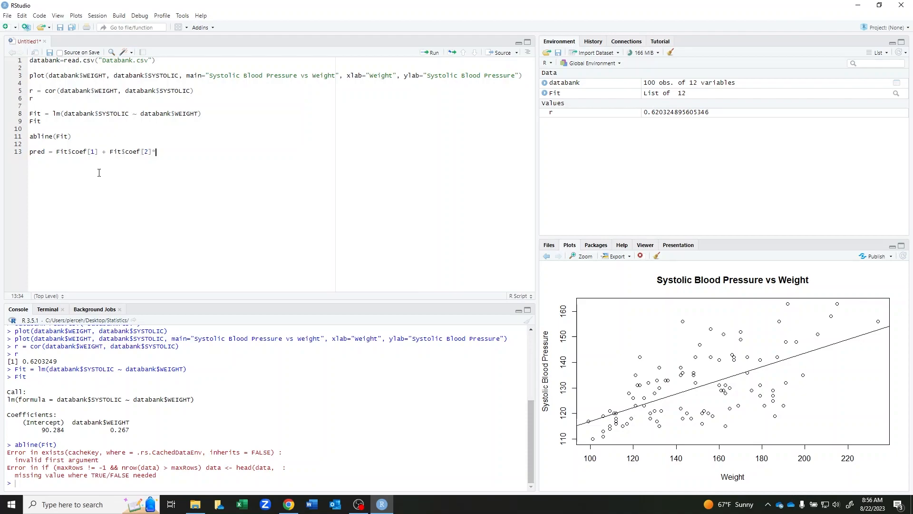
{"action": "type", "text": "135"}
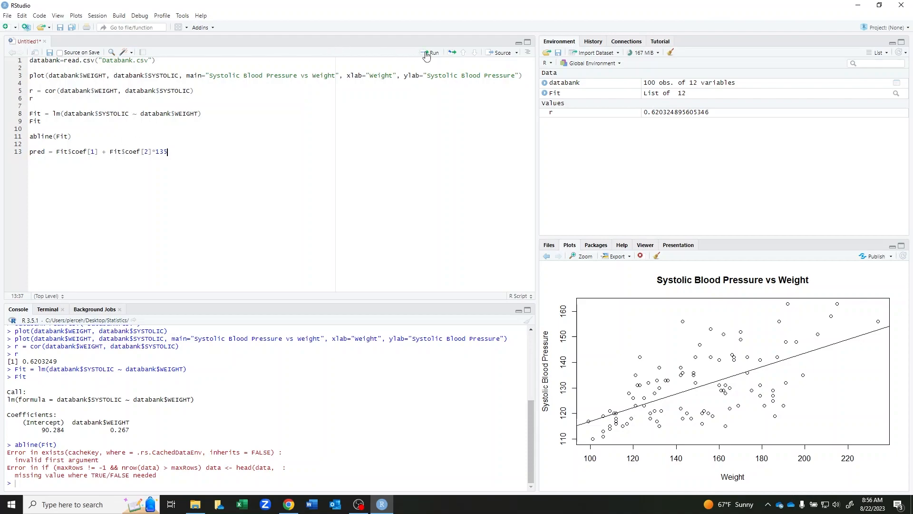
Run the pred line, then print pred, showing 126.3232.
{"action": "left_click", "coordinate": [430, 52]}
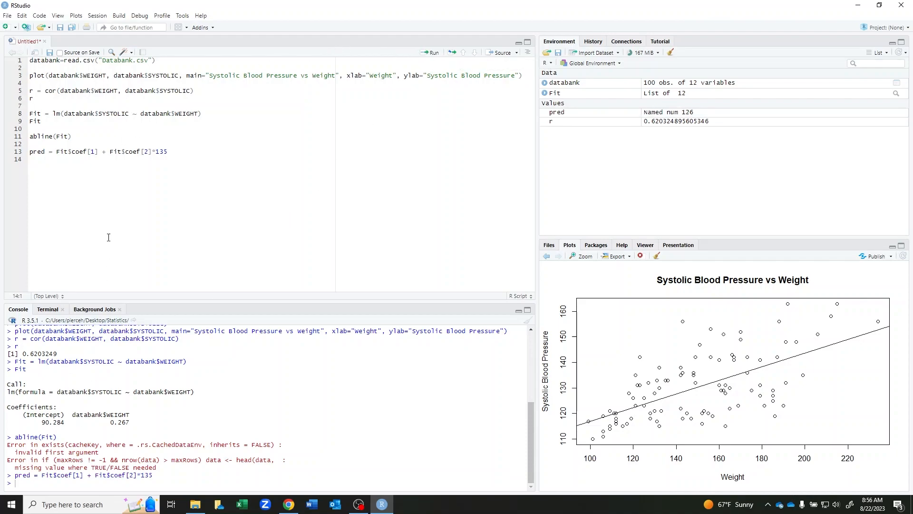
{"action": "type", "text": "pred"}
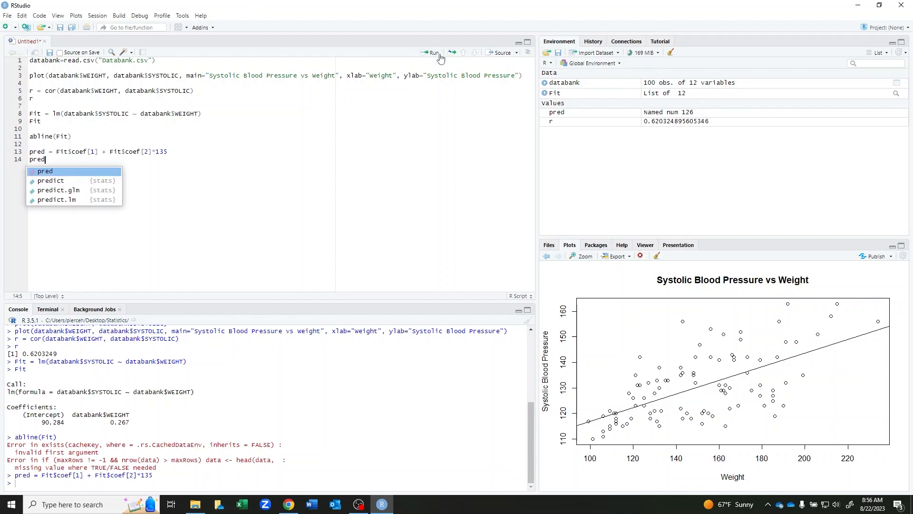
{"action": "left_click", "coordinate": [433, 52]}
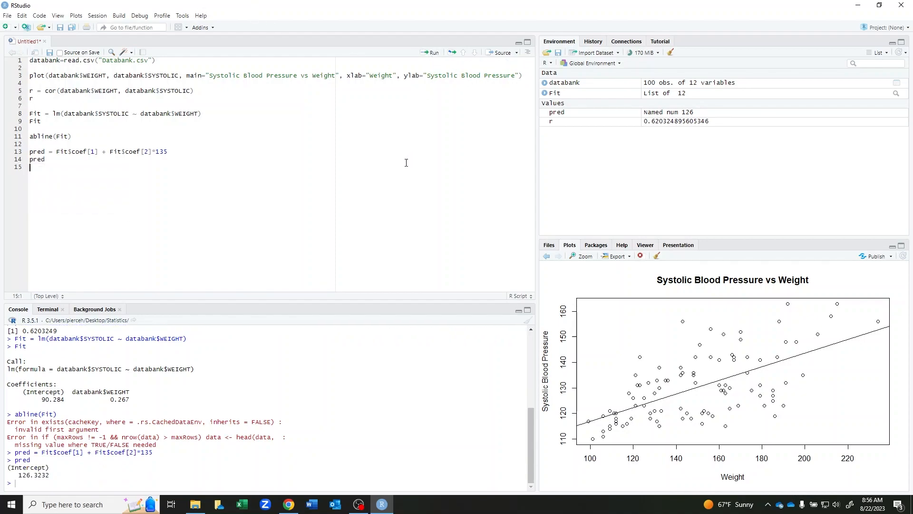